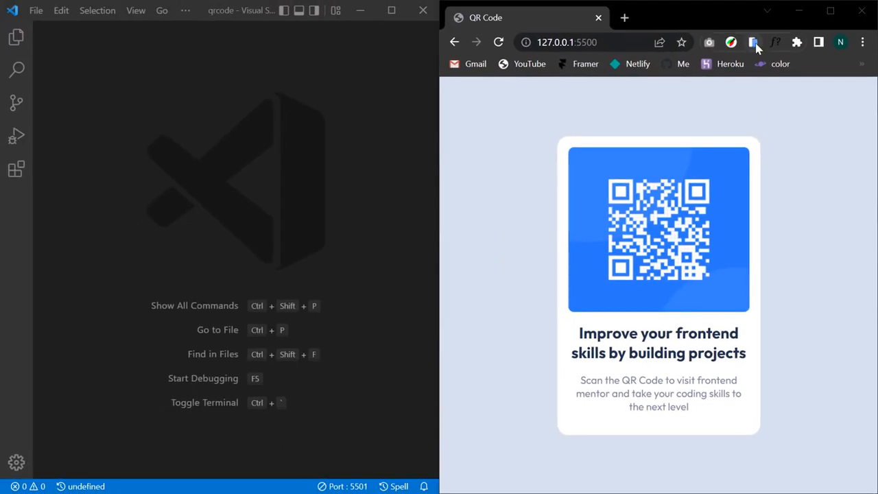
# - Preview the finished page on a phone simulator, then create index.html in the project
pyautogui.click(754, 43)
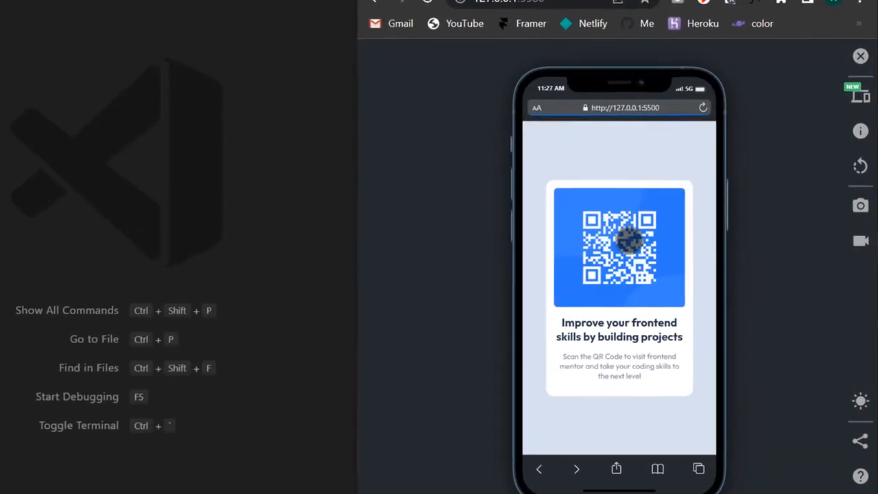
pyautogui.moveTo(801, 101)
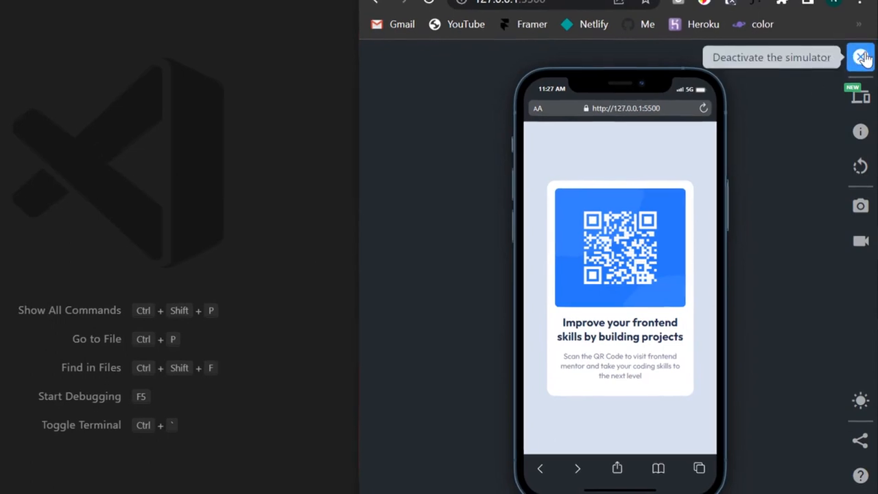
pyautogui.click(860, 58)
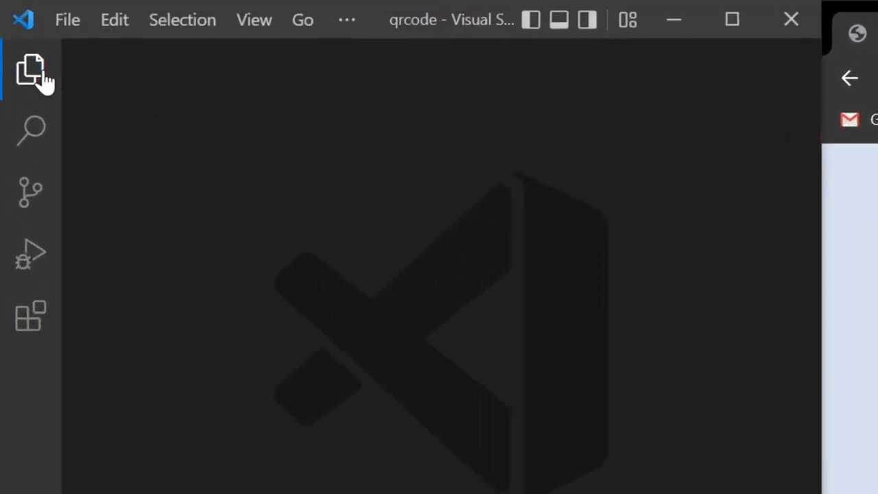
pyautogui.click(31, 65)
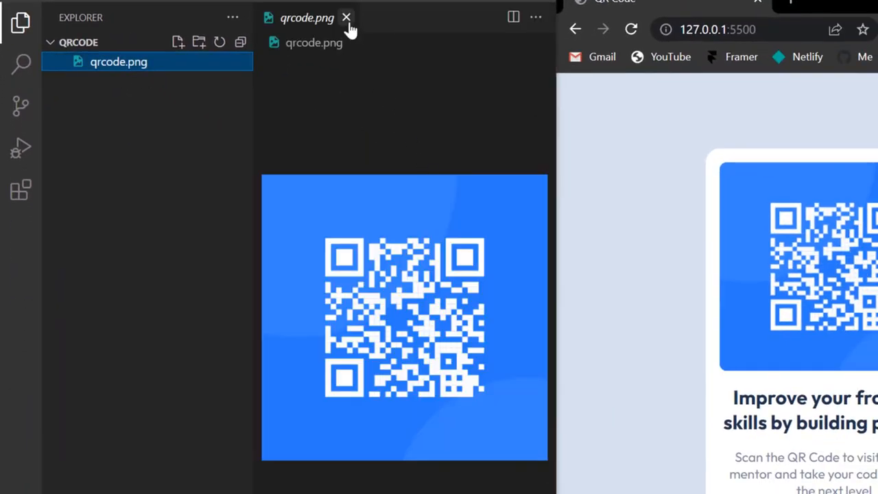
pyautogui.click(178, 42)
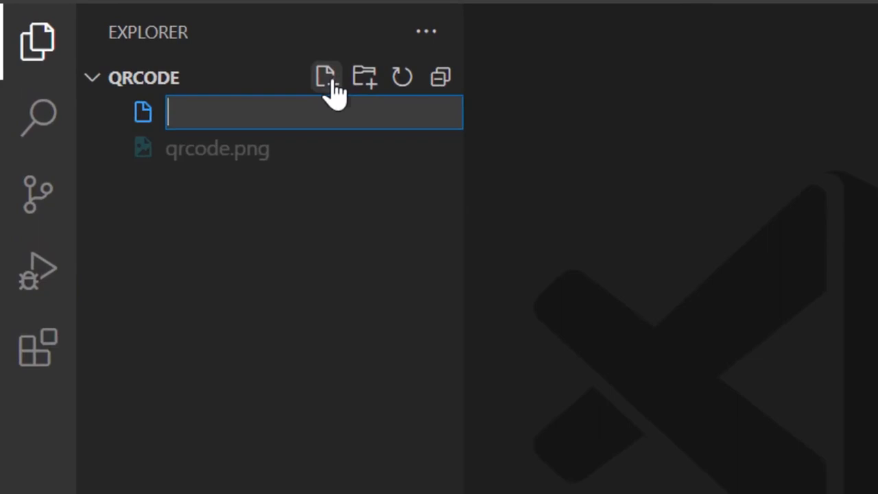
pyautogui.write('index.html')
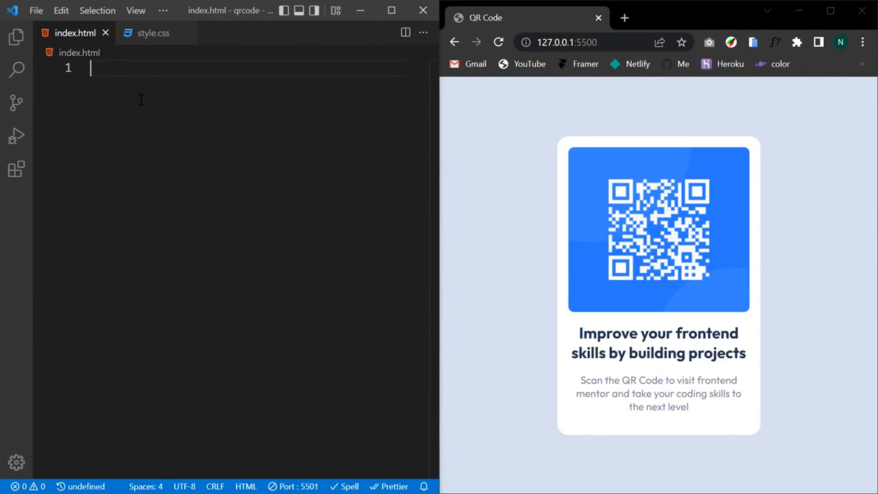
# - Insert the Emmet HTML boilerplate in index.html and title it 'QR Code component'
pyautogui.write('!')
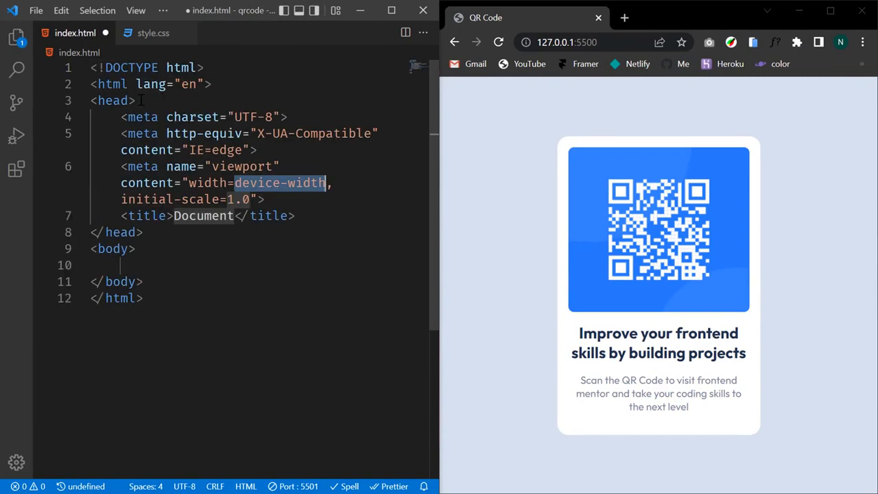
pyautogui.doubleClick(203, 216)
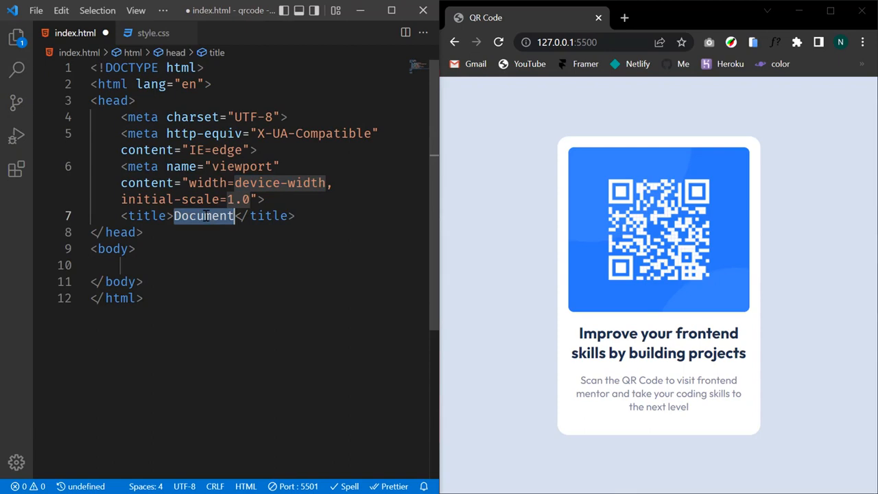
pyautogui.write('QR')
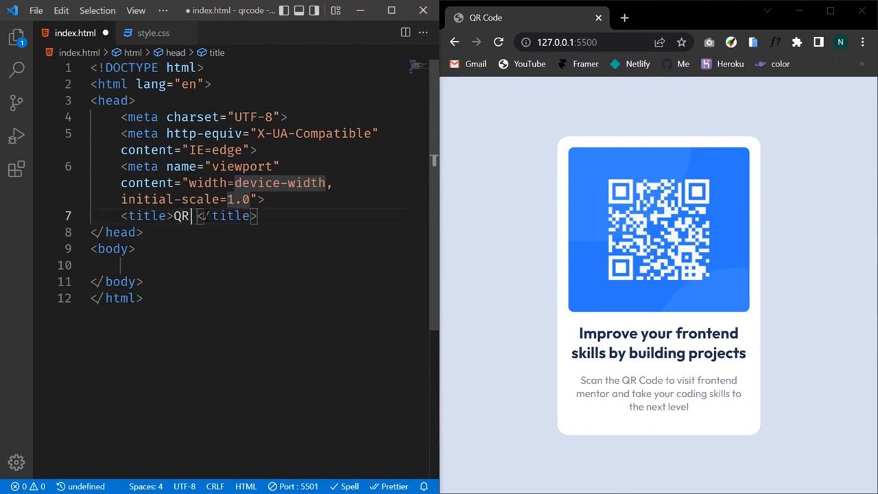
pyautogui.write('Code c')
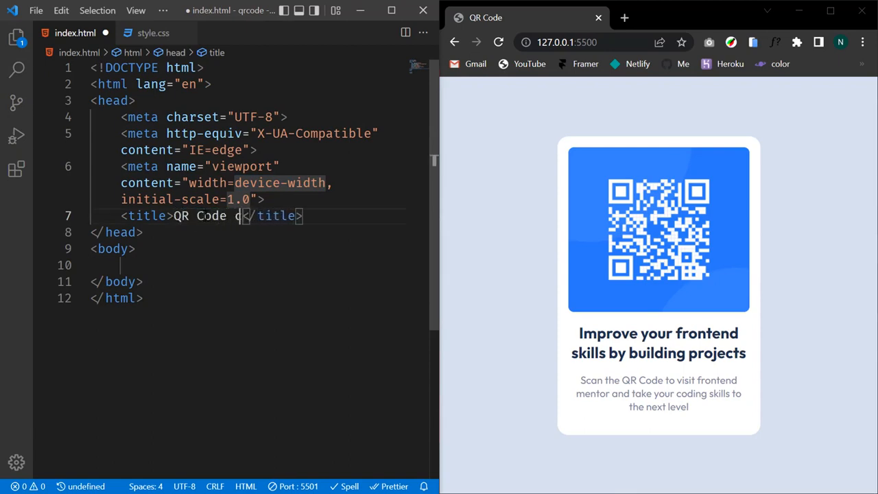
pyautogui.write('omponent')
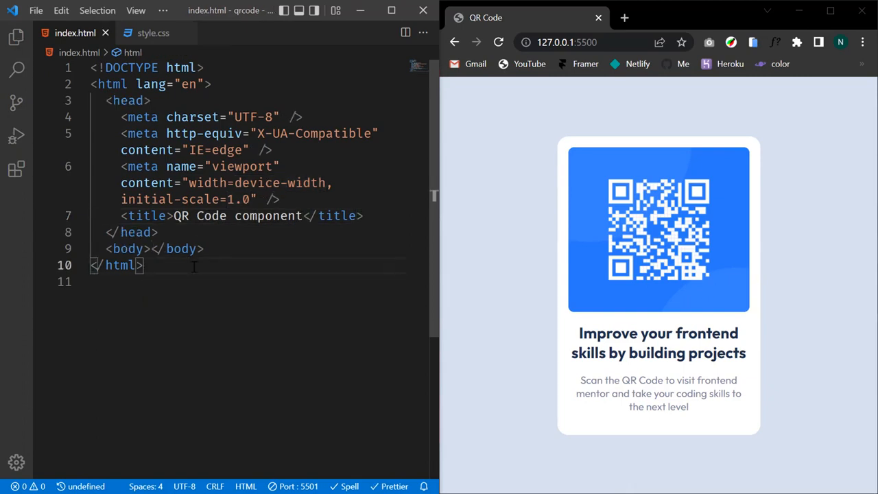
pyautogui.click(15, 168)
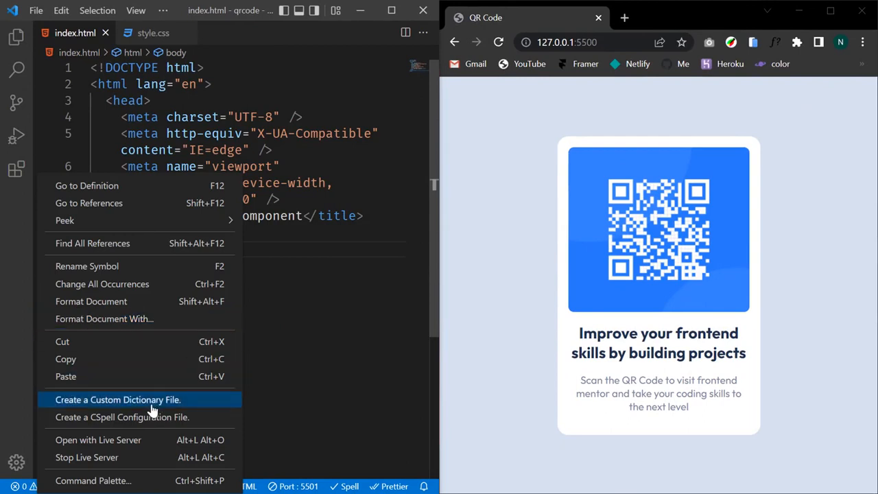
# - Preview the page with Live Server and add a container div with a stylesheet link
pyautogui.click(219, 379)
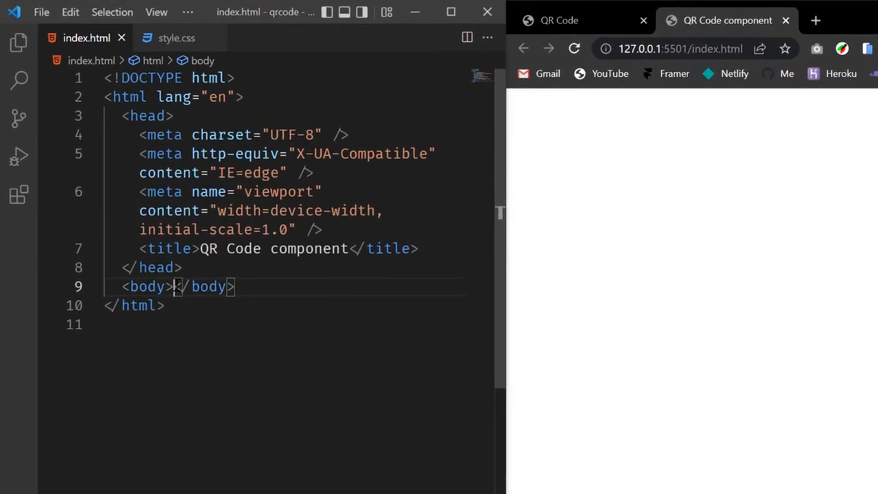
pyautogui.press('Enter')
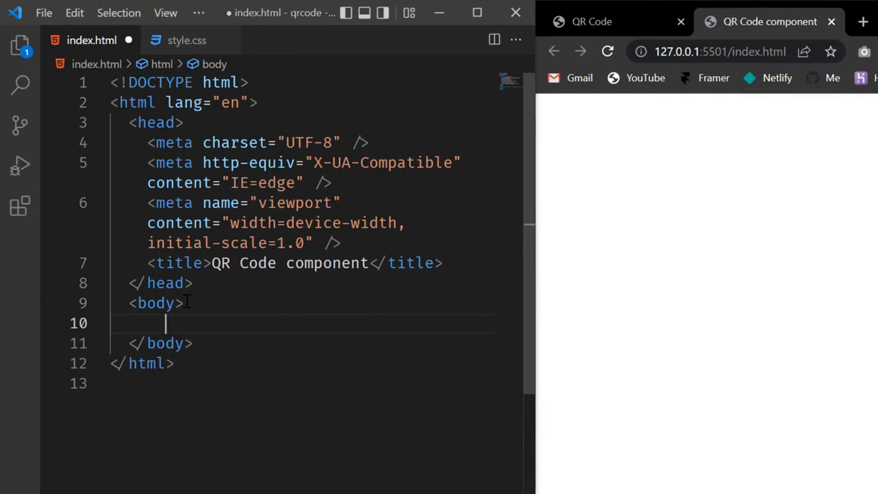
pyautogui.write('.co')
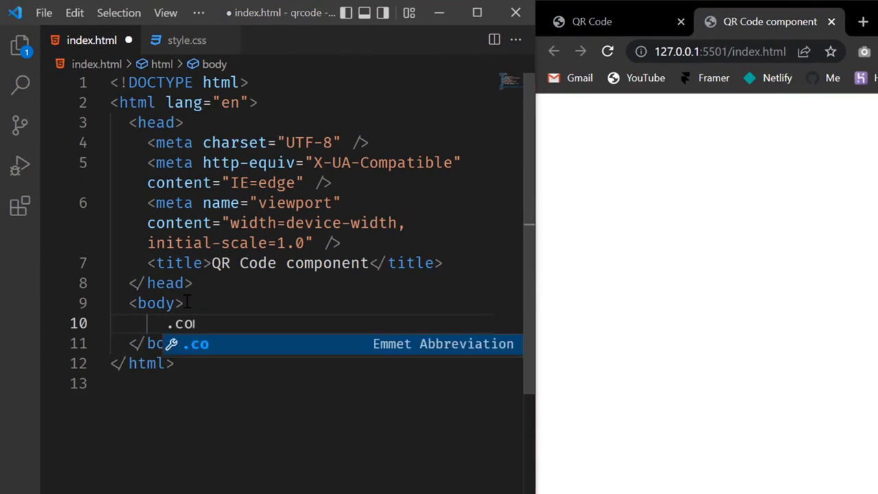
pyautogui.press('Tab')
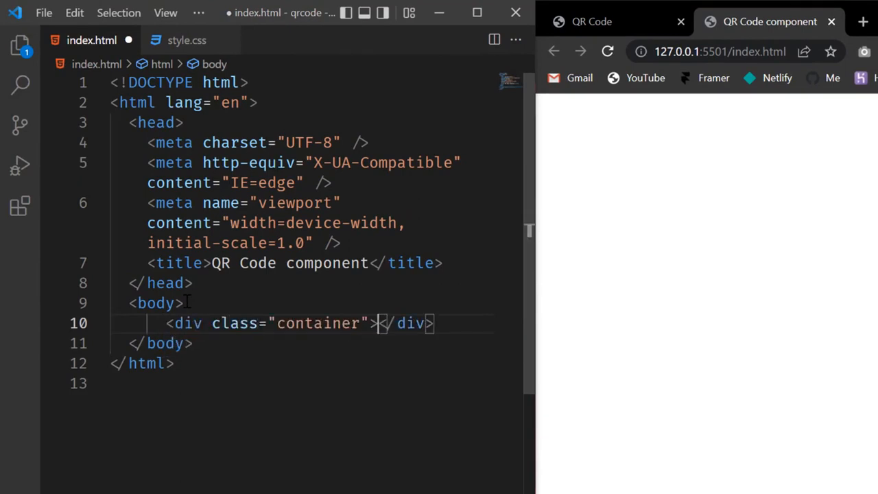
pyautogui.press('Enter')
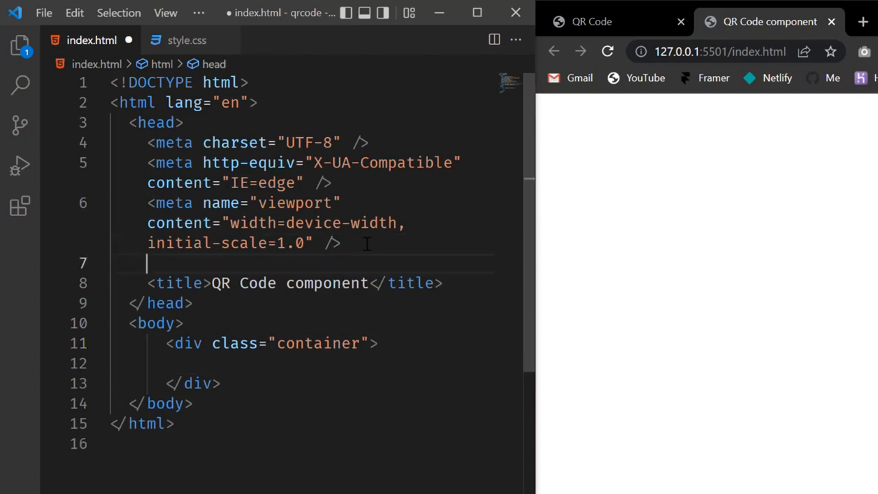
pyautogui.write('link')
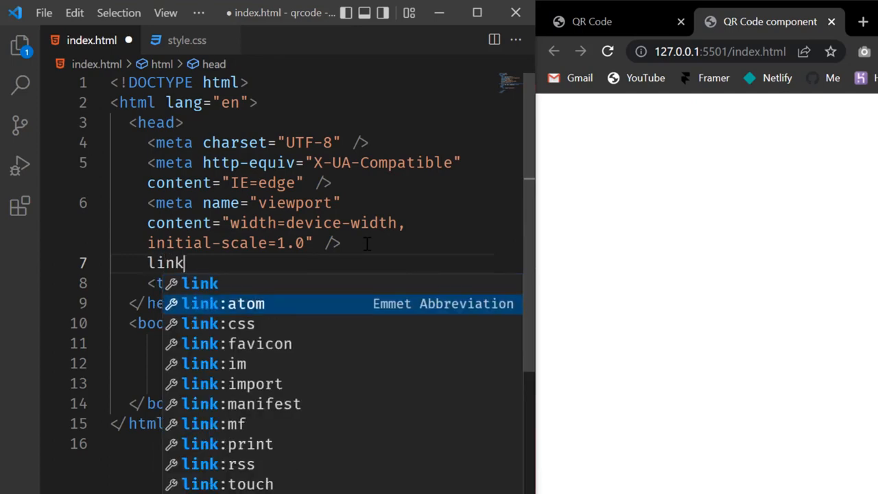
pyautogui.press('Tab')
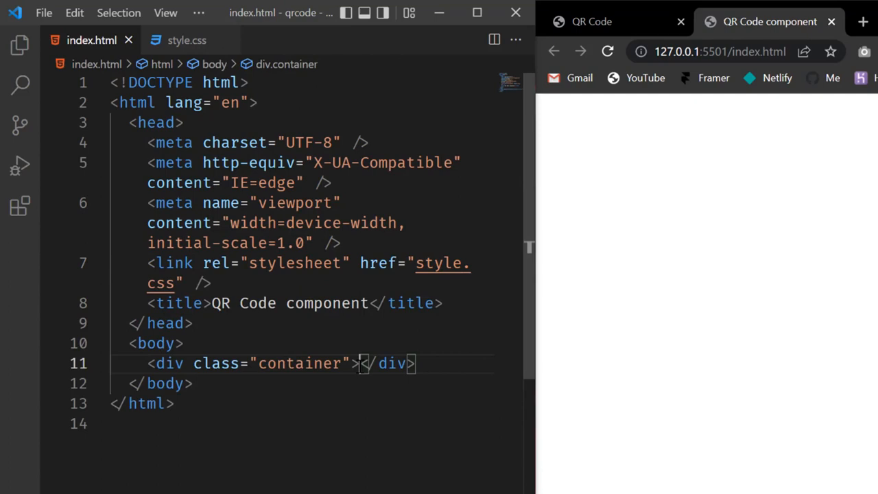
# - Add an image-container div holding an img with src /qrcode.png and alt 'image'
pyautogui.press('Enter')
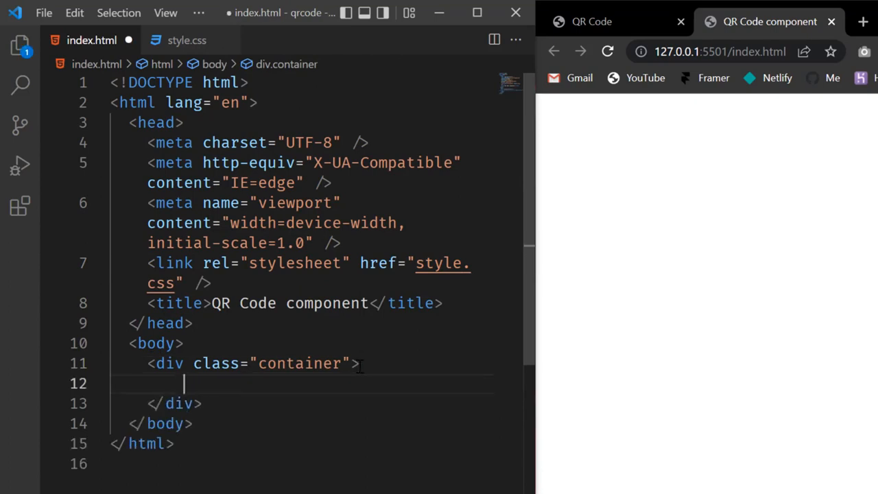
pyautogui.write('.i')
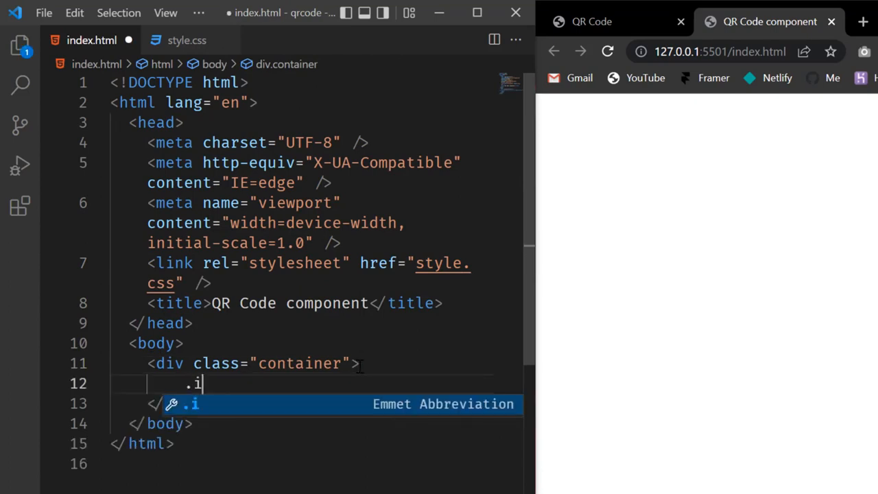
pyautogui.write('mage-conta')
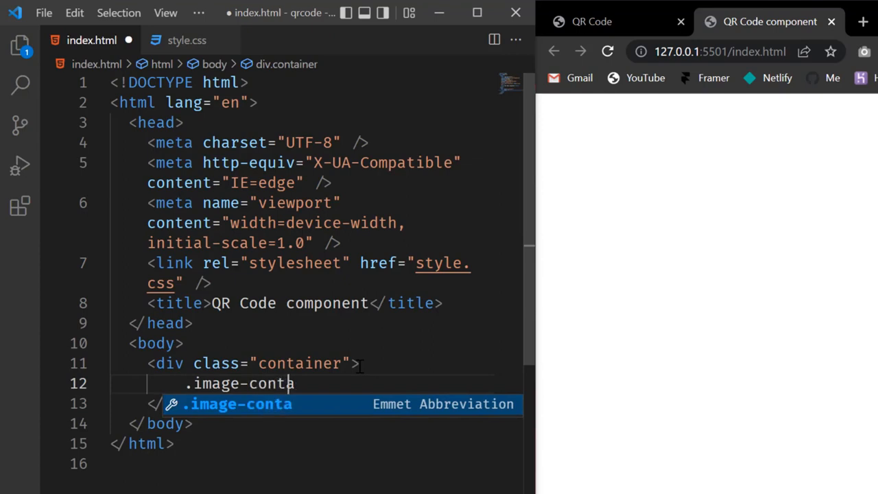
pyautogui.press('Tab')
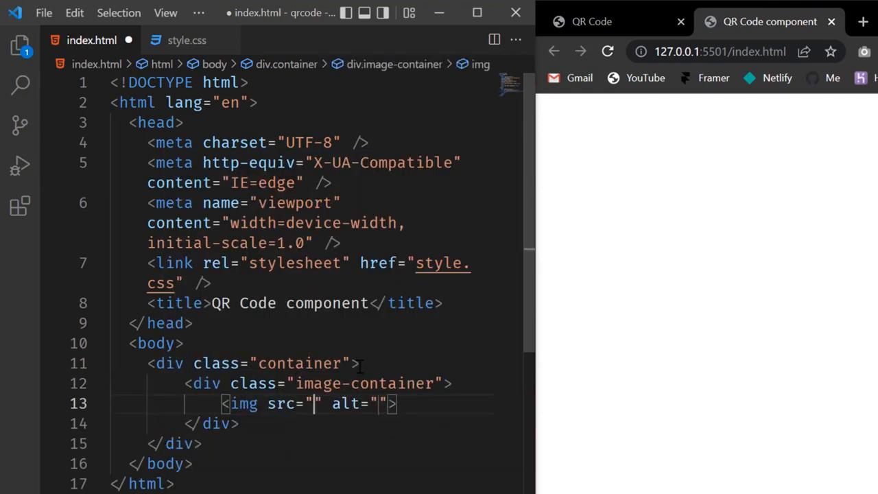
pyautogui.write('/qrcode.png')
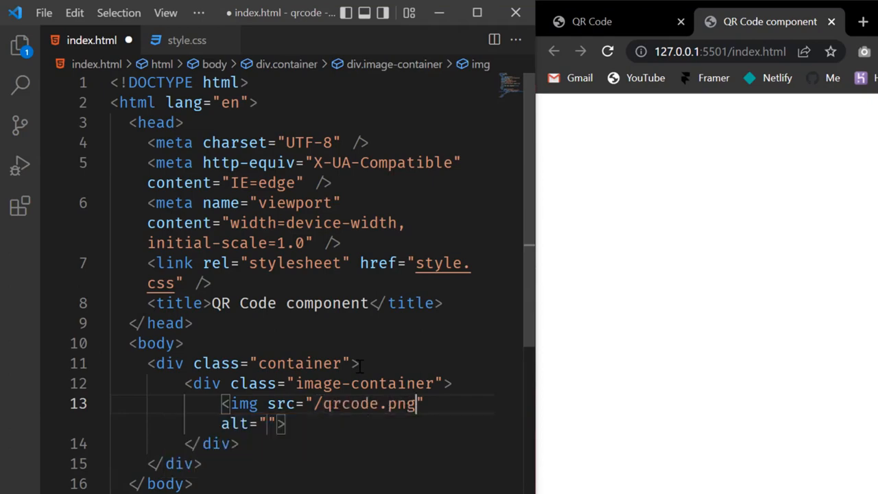
pyautogui.write('image')
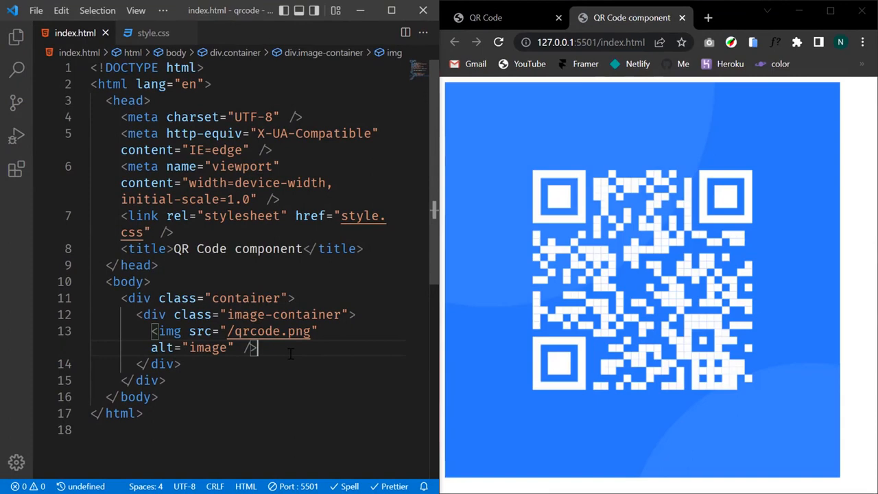
pyautogui.moveTo(645, 166)
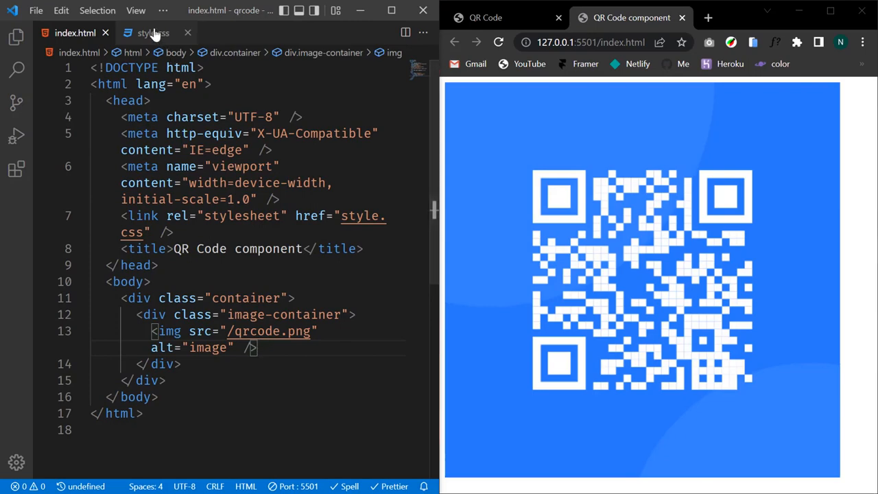
# - In style.css, reset margins and padding to 0 with border-box sizing
pyautogui.click(152, 32)
pyautogui.write('m')
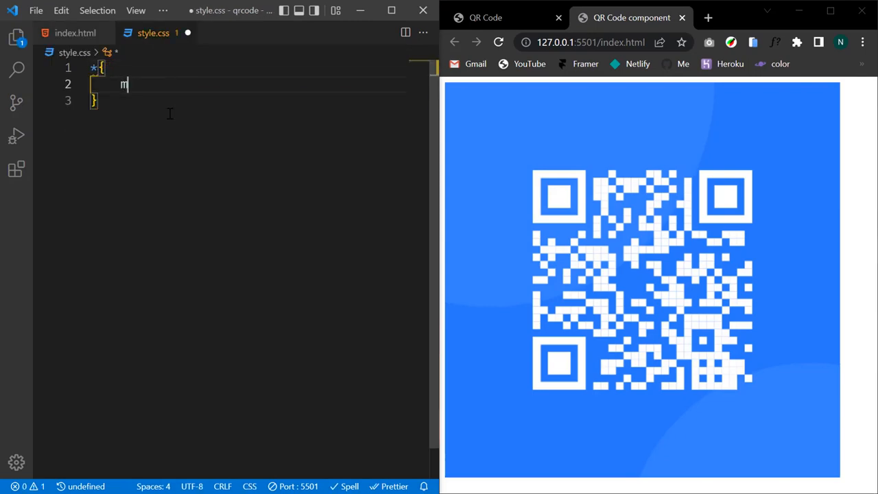
pyautogui.write('0+')
pyautogui.write('box')
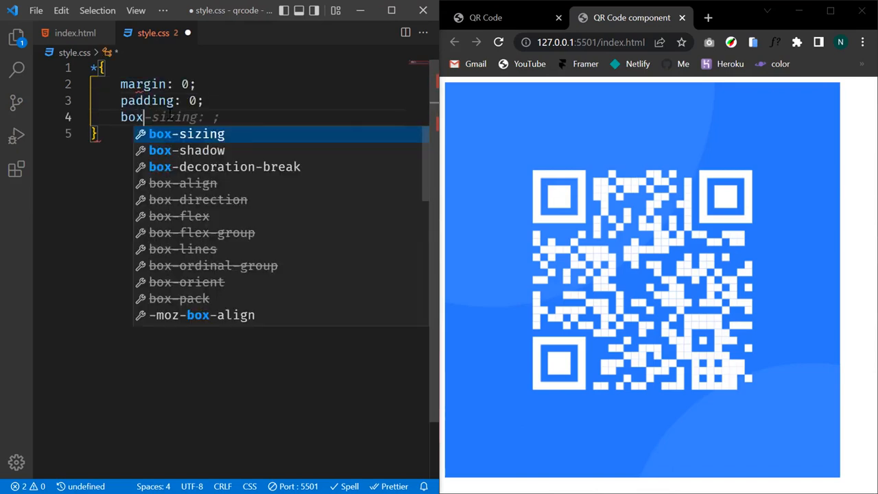
pyautogui.write('border-box;')
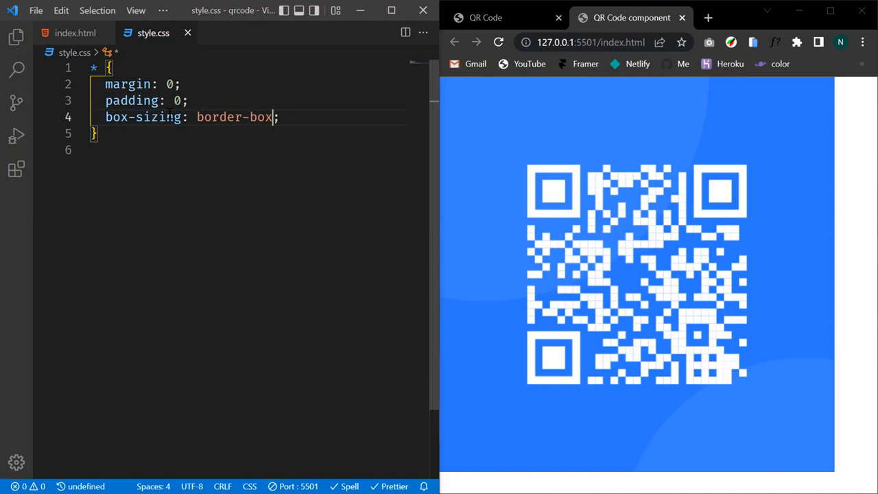
# - Make body a grid centring items, with 15px font size and 100vh minimum height
pyautogui.write('body{')
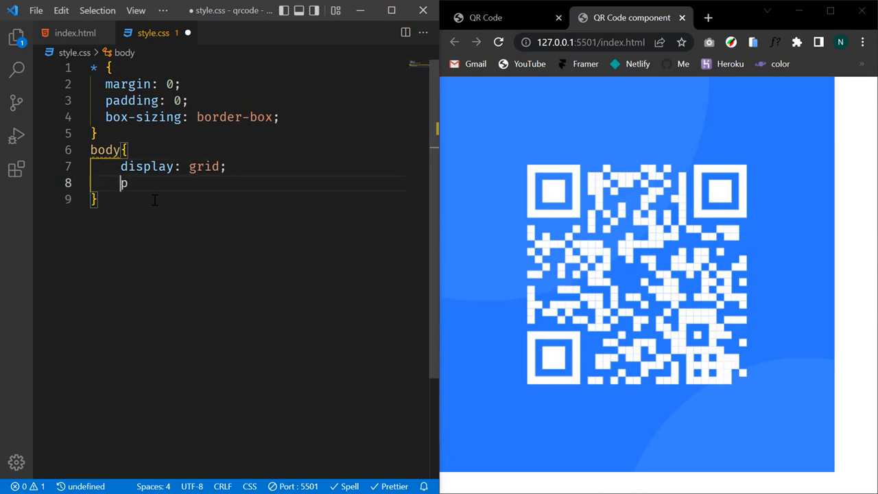
pyautogui.write('plce')
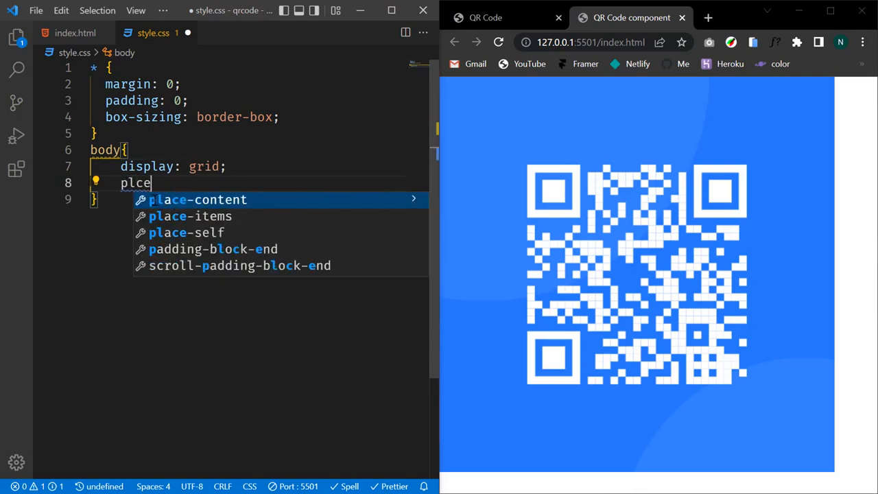
pyautogui.write('place-items: center;')
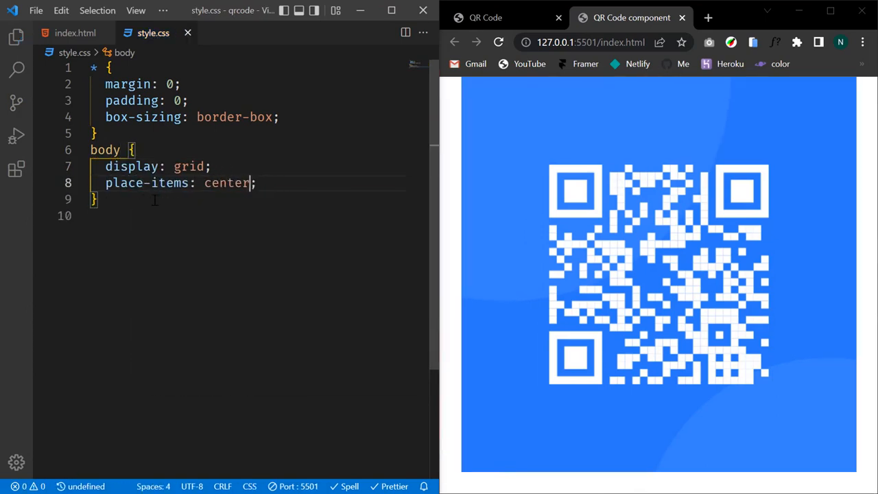
pyautogui.press('Enter')
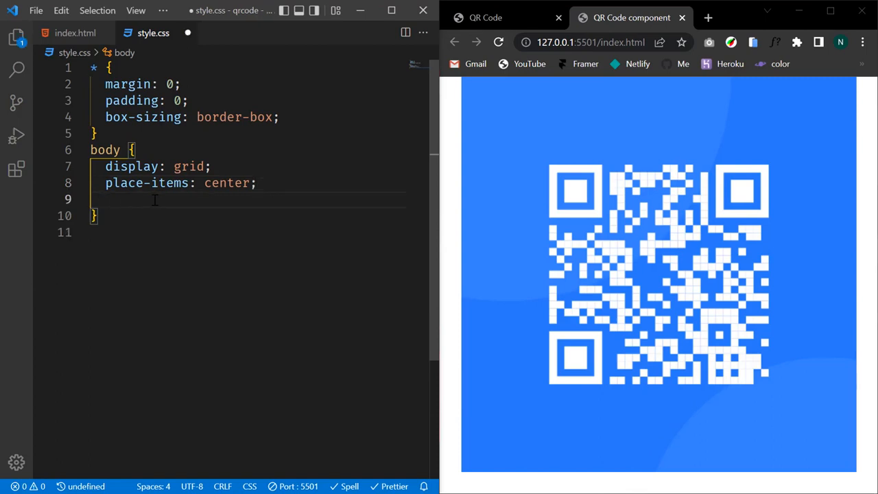
pyautogui.write('font')
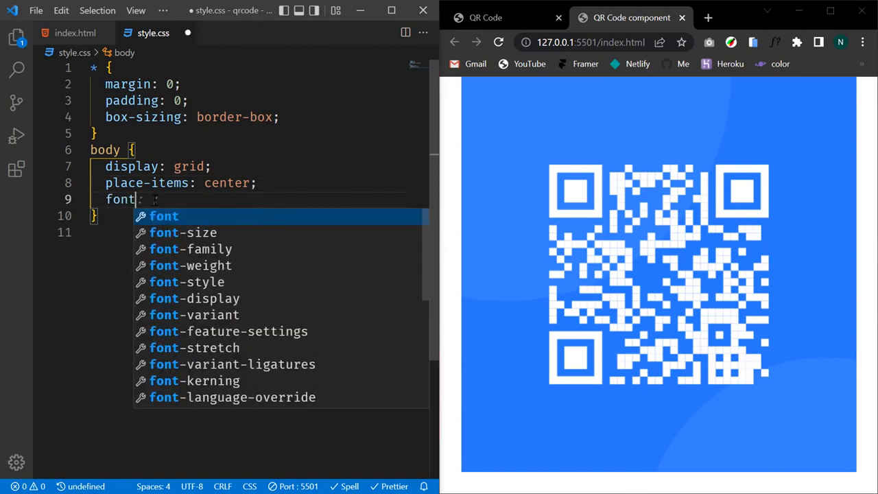
pyautogui.write('-size: 15px;')
pyautogui.write('min-height: ;')
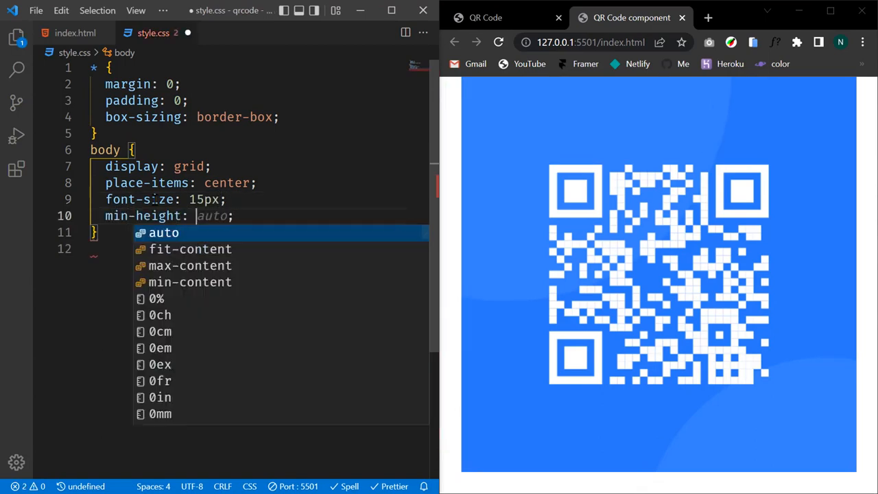
pyautogui.write('100vh')
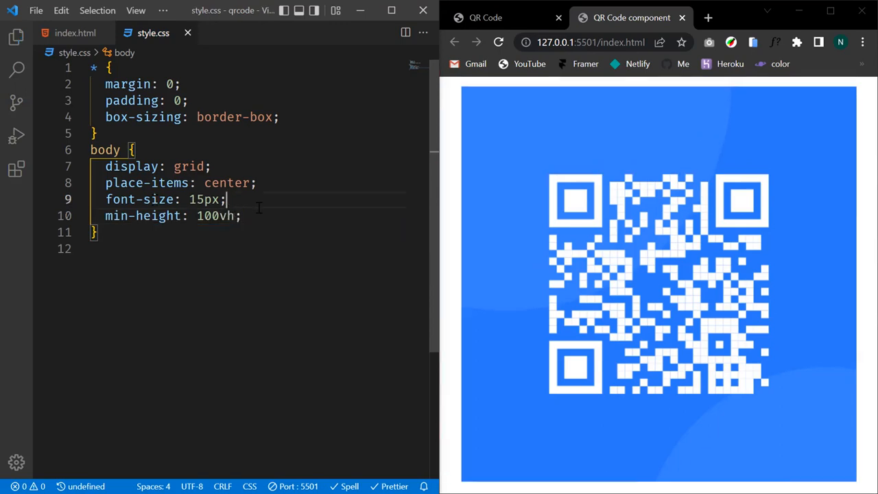
pyautogui.moveTo(575, 242)
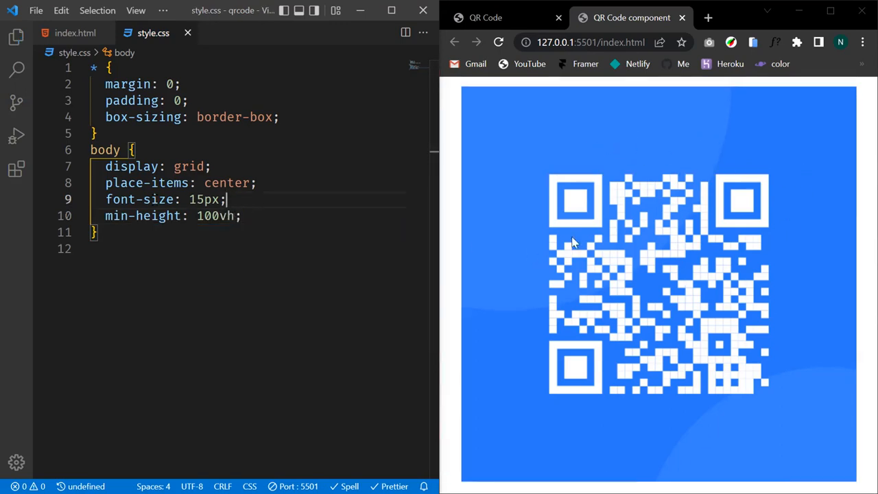
pyautogui.click(243, 216)
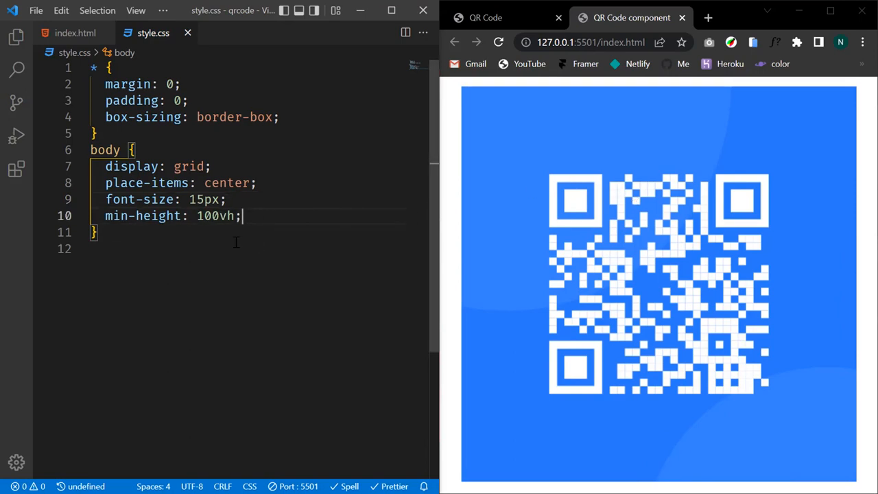
pyautogui.click(77, 33)
pyautogui.write('.cont')
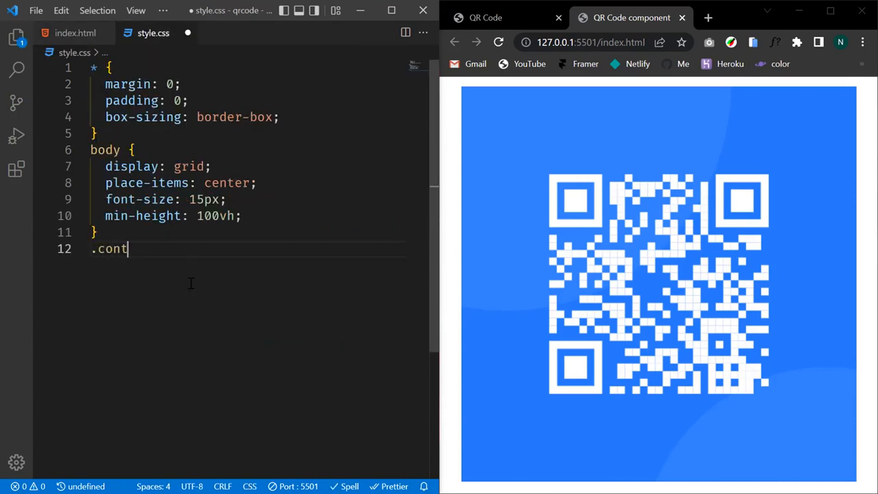
# - Add a .container rule with 18.5rem width, 1rem border radius and #fff background
pyautogui.write('ainer{')
pyautogui.write('width: ;')
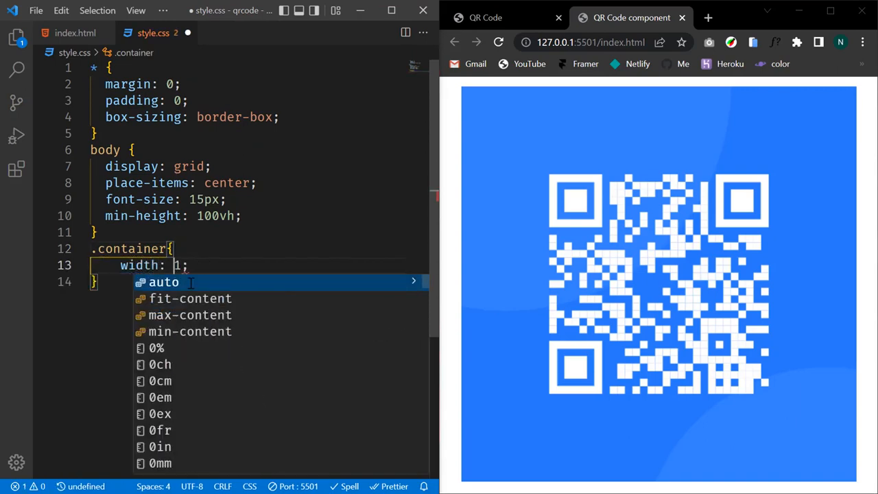
pyautogui.write('8.5rem')
pyautogui.write('border-radius: ;')
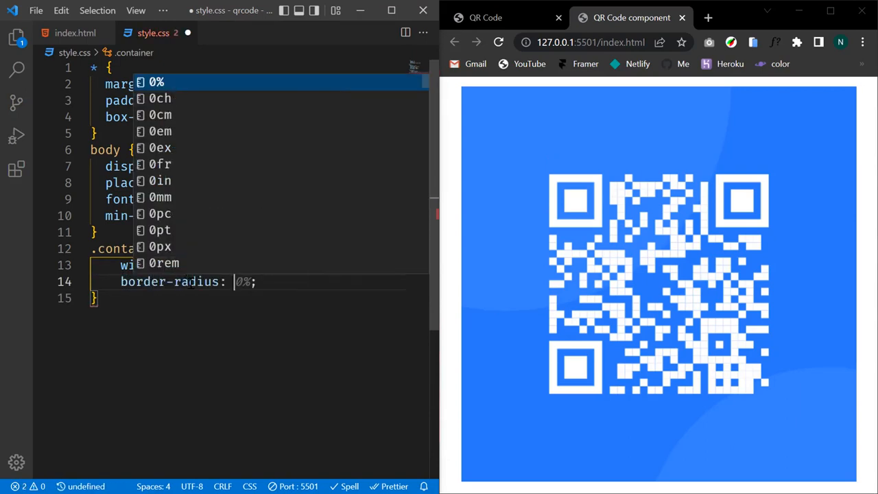
pyautogui.write('1rem')
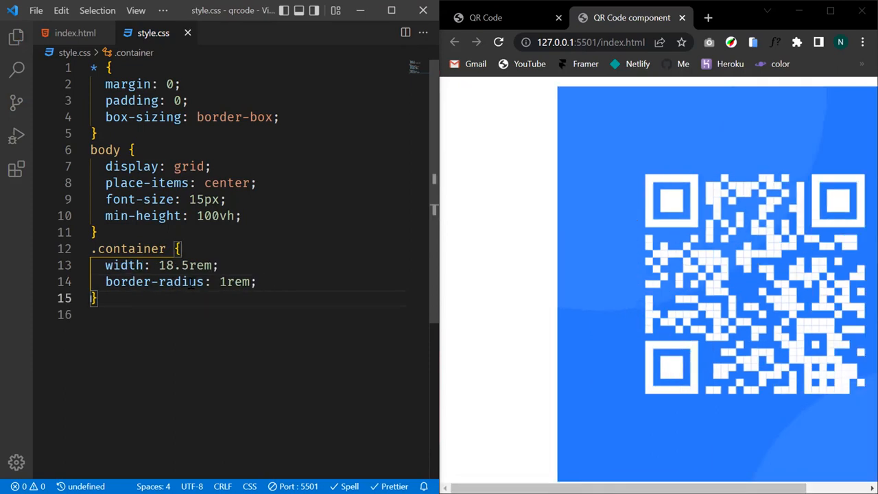
pyautogui.write('bg')
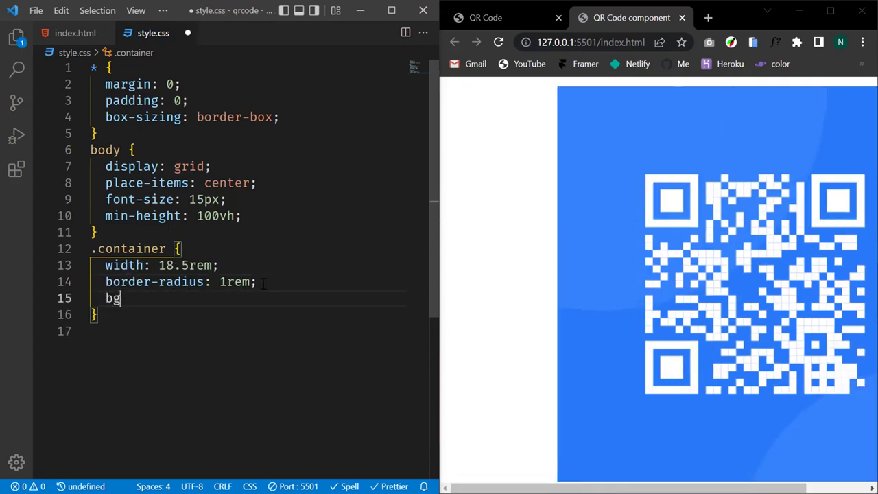
pyautogui.write('ackground: #f;')
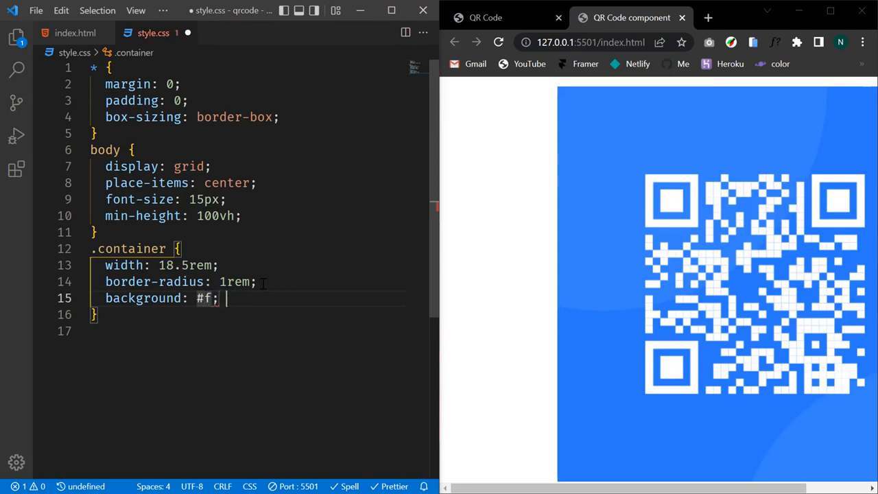
pyautogui.write('ff')
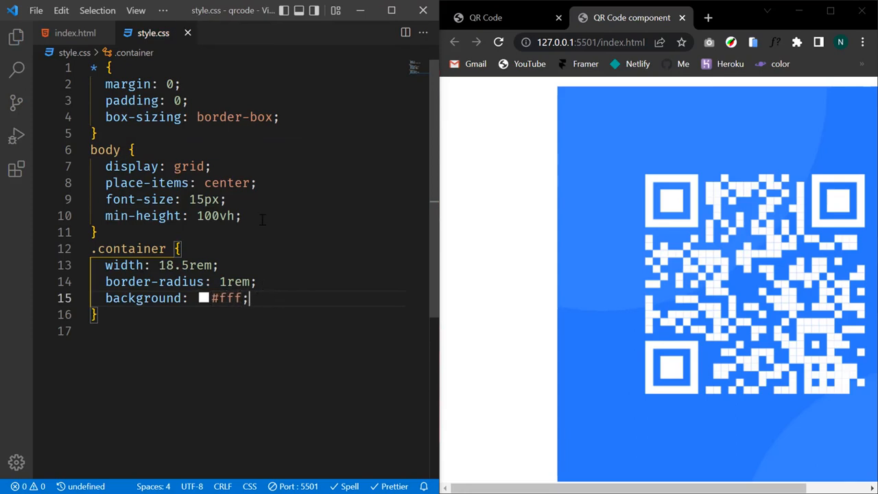
# - Give the body a #d6e2f0 background, then view index.html to check class names
pyautogui.write('background: ;')
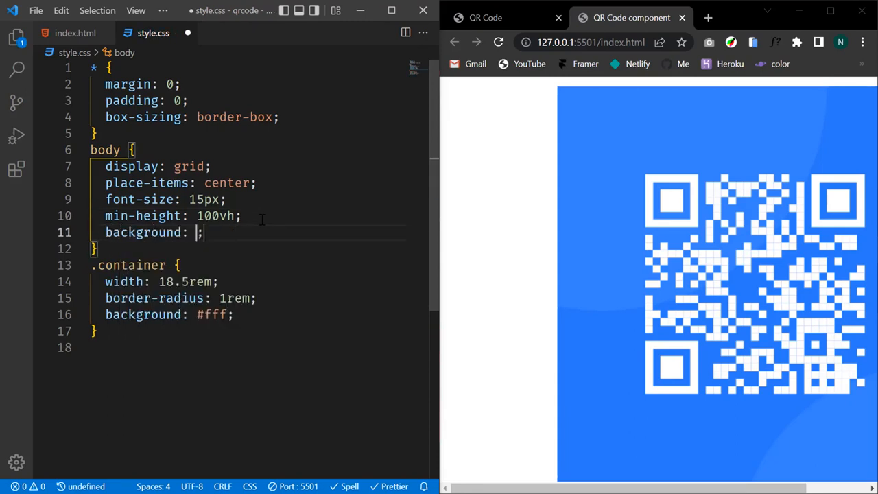
pyautogui.write('#')
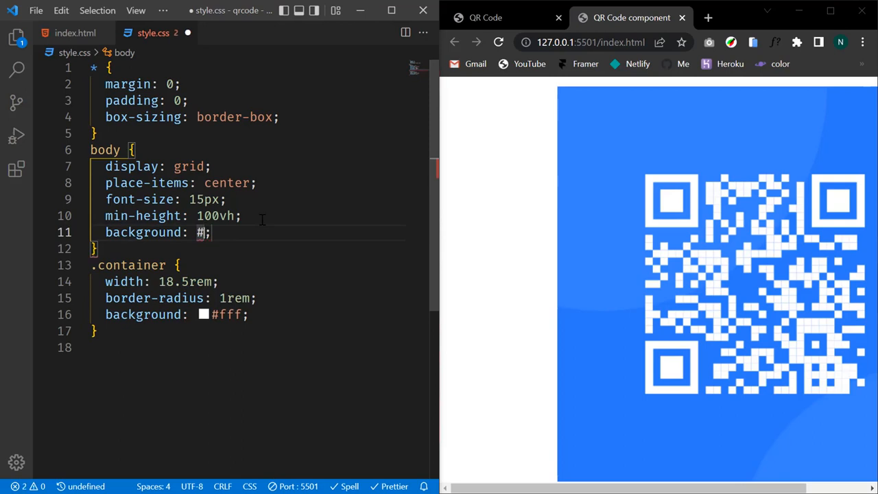
pyautogui.write('d')
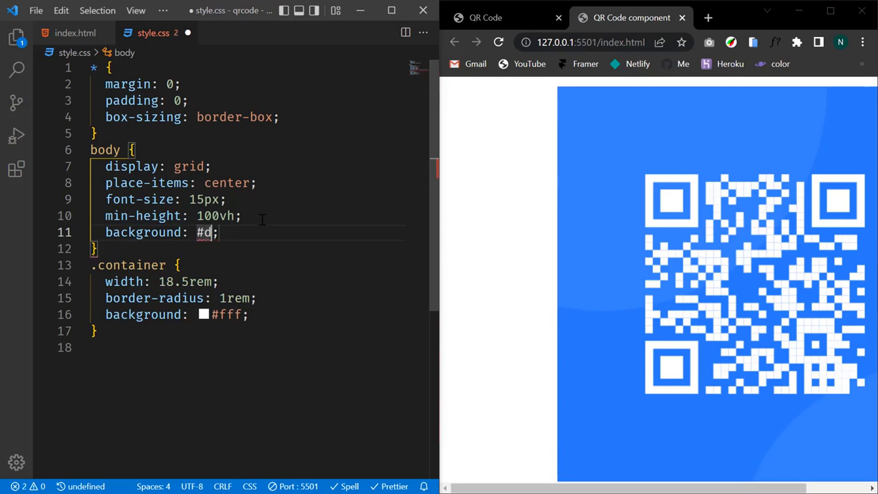
pyautogui.write('6e2f0')
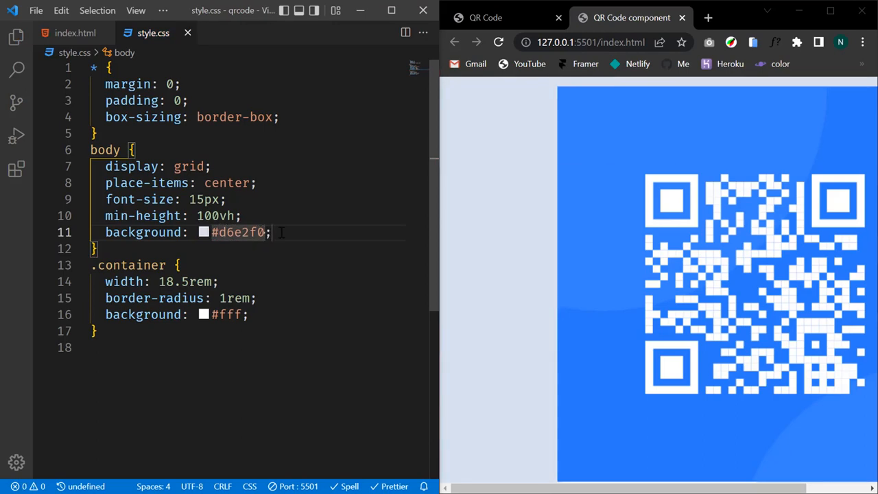
pyautogui.scroll(-3)
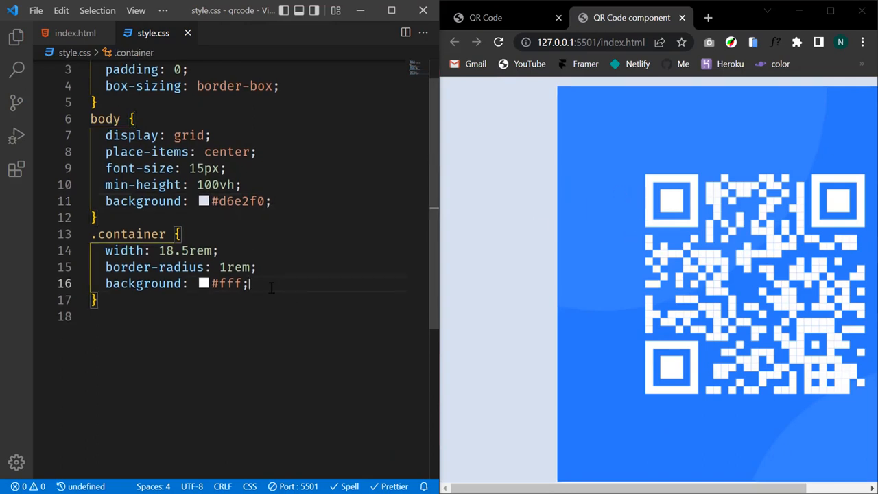
pyautogui.click(74, 34)
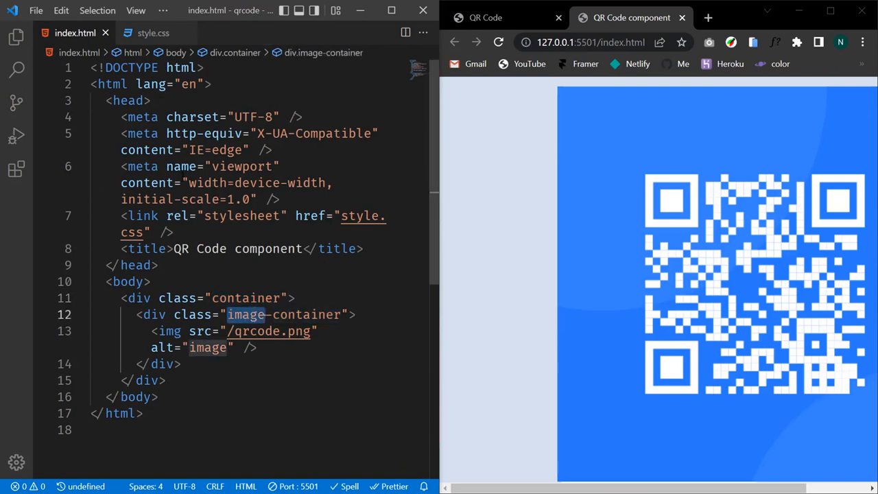
# - Add an .image-container rule: width 100%, height 15rem, overflow hidden
pyautogui.click(151, 32)
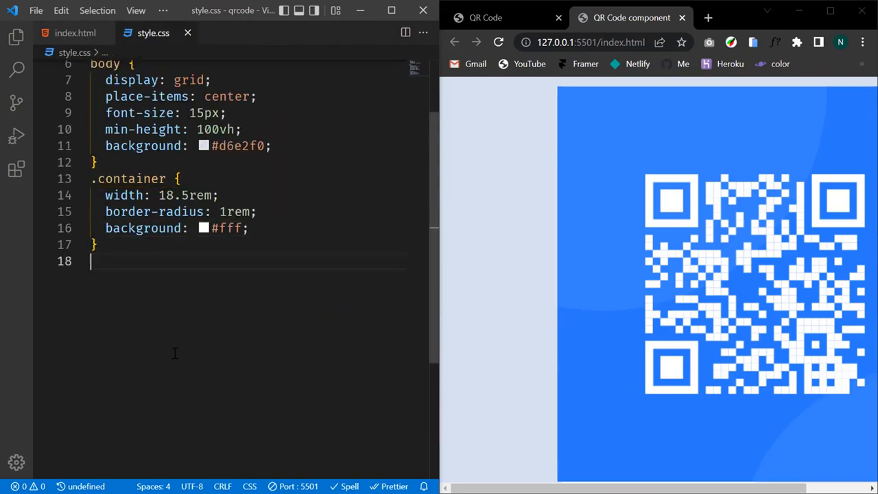
pyautogui.write('.image')
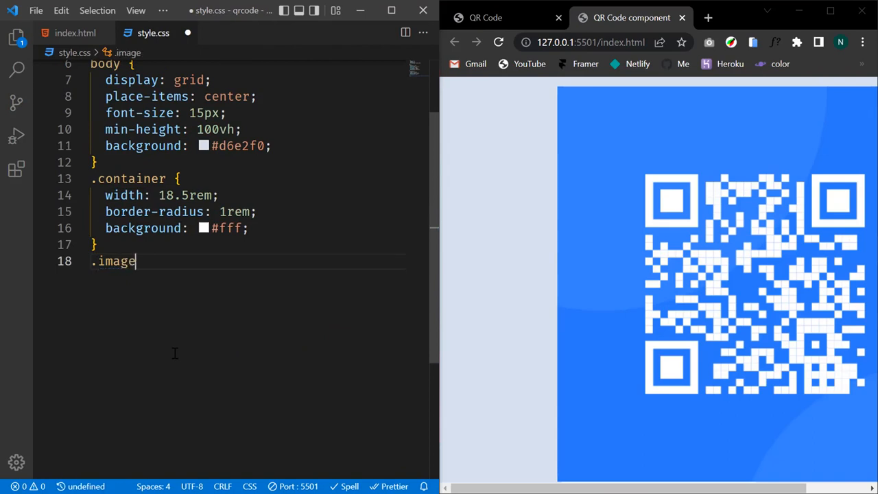
pyautogui.write('-container{')
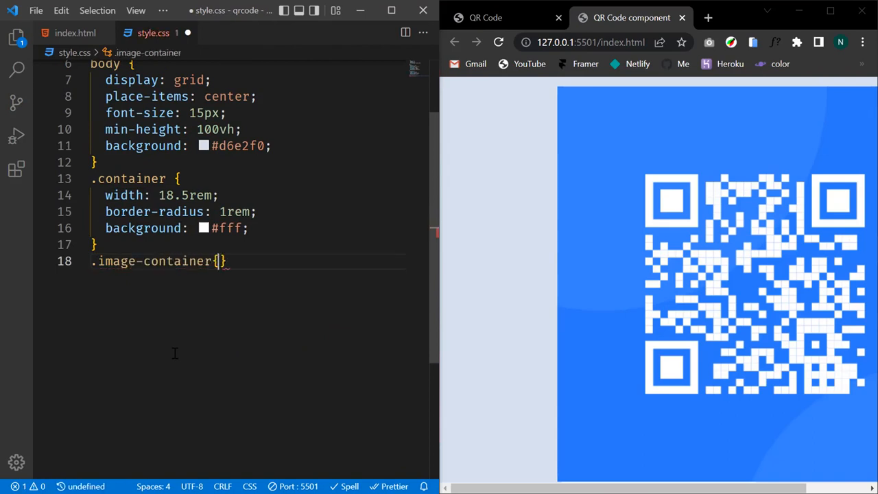
pyautogui.write('width: 0;')
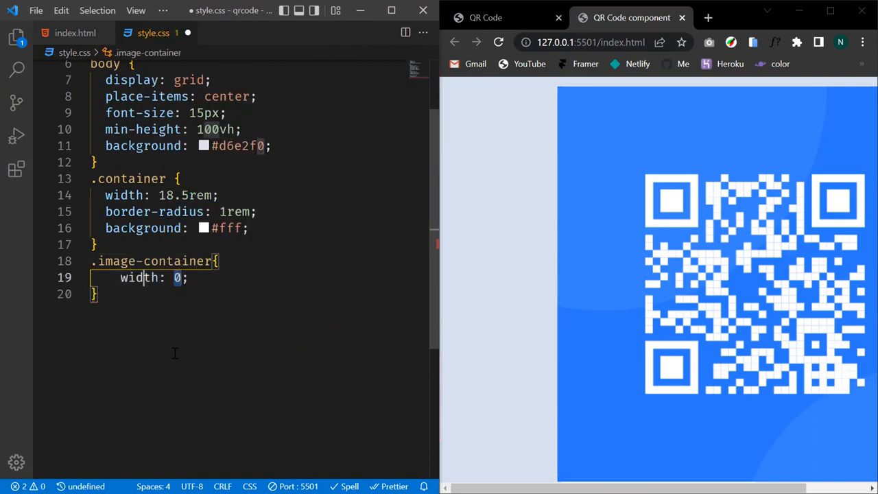
pyautogui.write('100%')
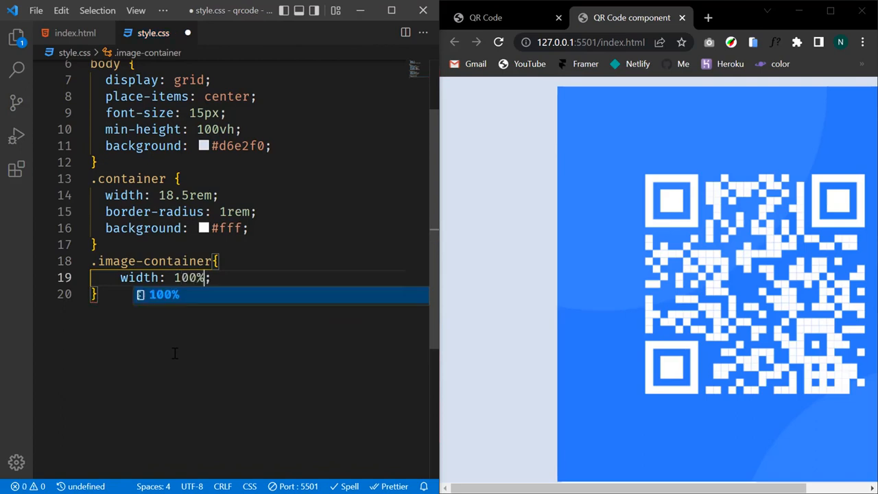
pyautogui.write('height: 1px;')
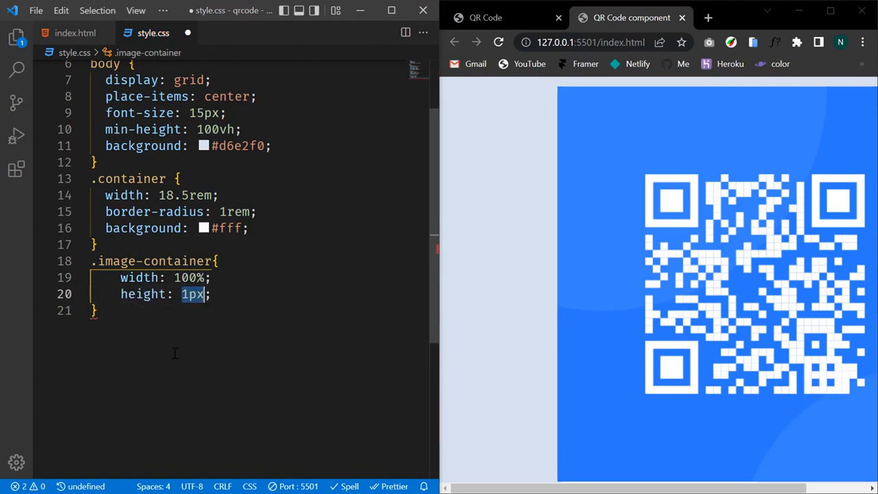
pyautogui.write('15rem')
pyautogui.write('overflow: hidden;')
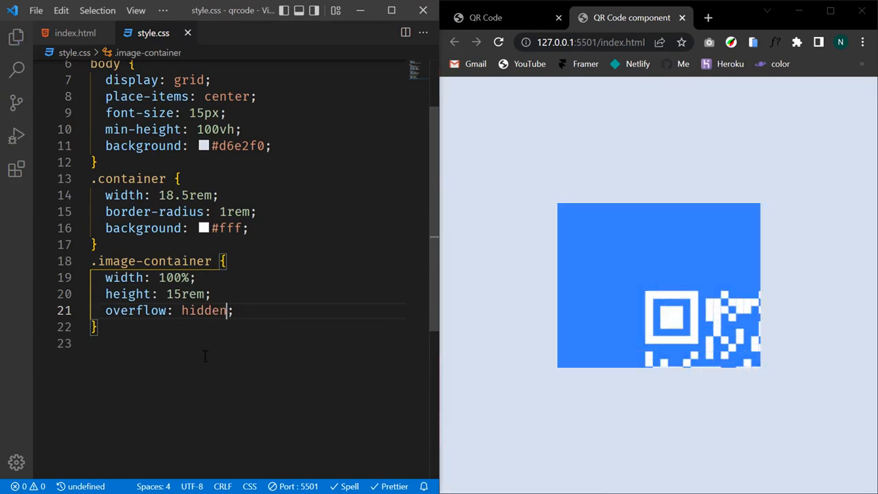
pyautogui.click(248, 311)
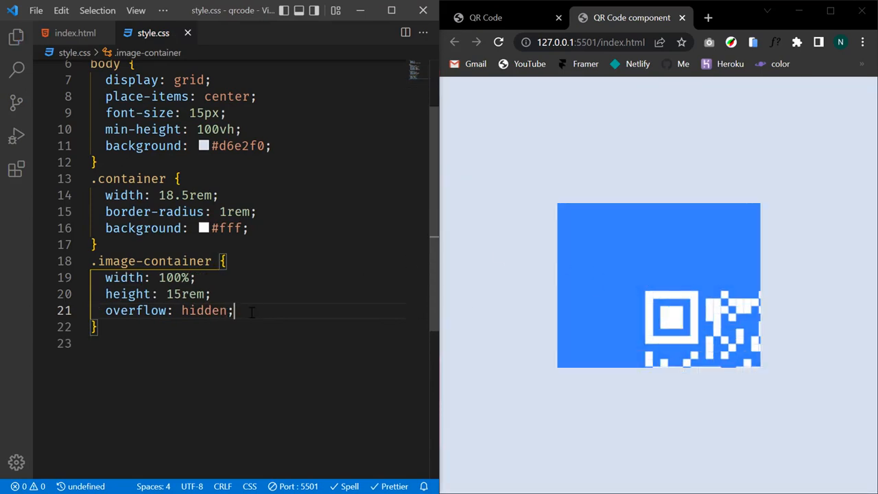
pyautogui.moveTo(643, 269)
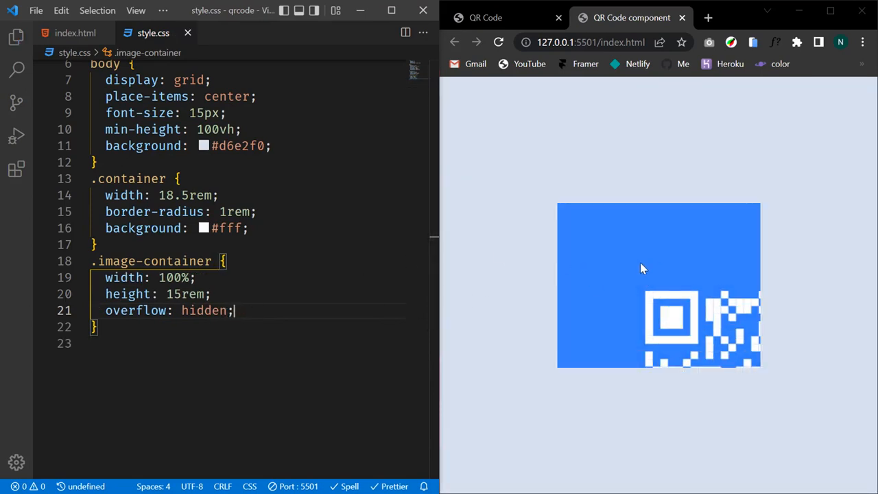
pyautogui.moveTo(688, 293)
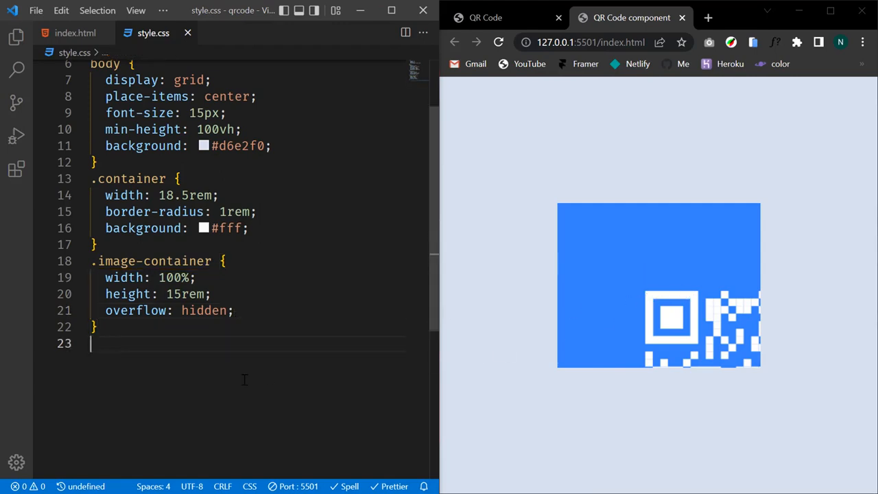
# - Add an .image-container img rule with 100% width and height and object-fit cover
pyautogui.write('.image-container img{')
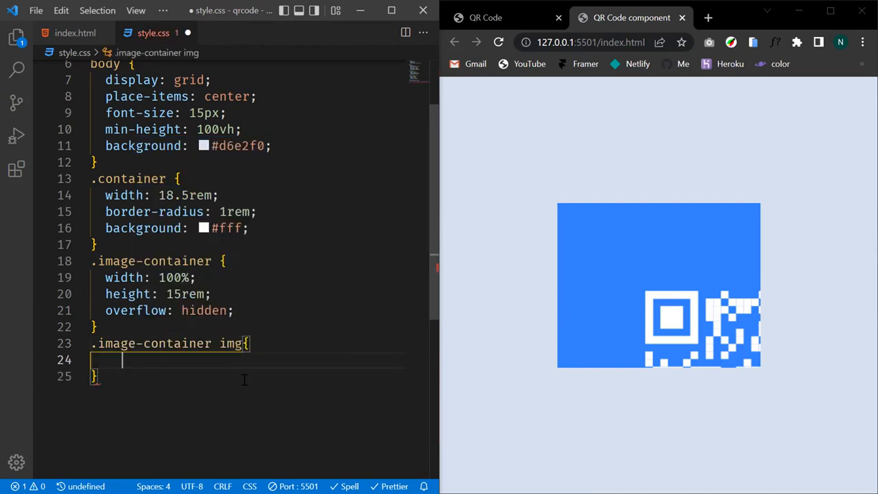
pyautogui.write('width: 100;')
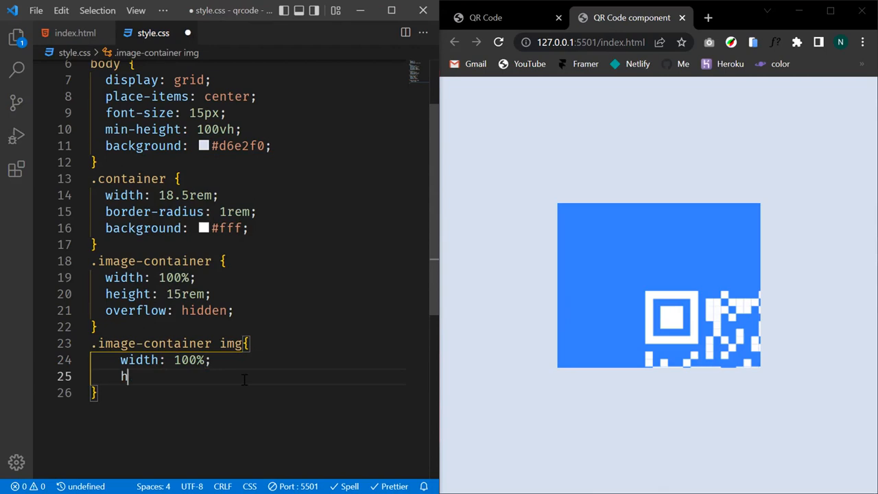
pyautogui.write('eight: 100%;')
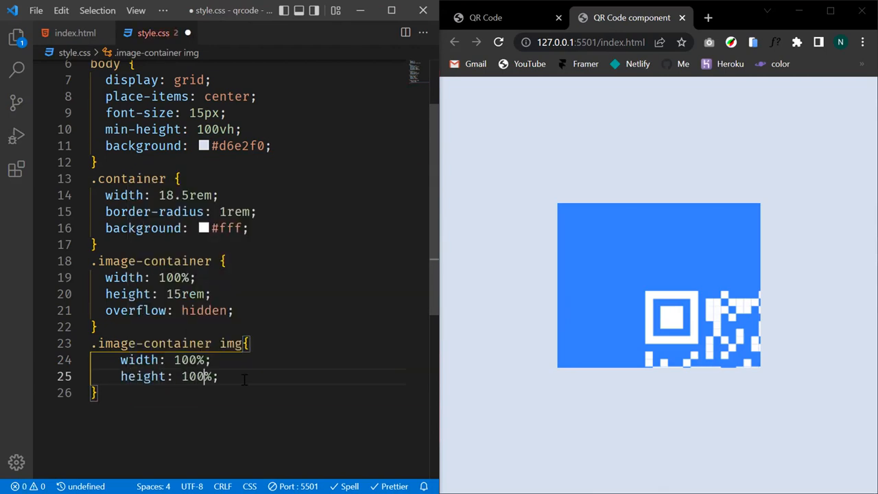
pyautogui.write('over;')
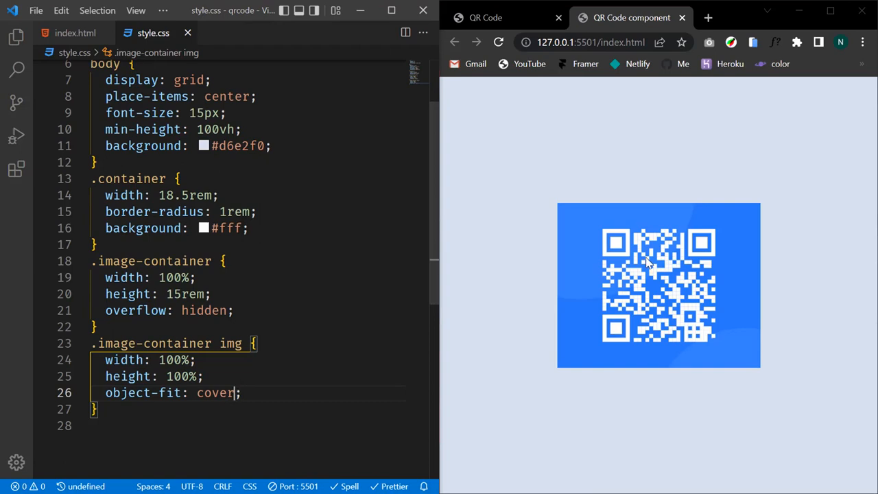
pyautogui.click(250, 228)
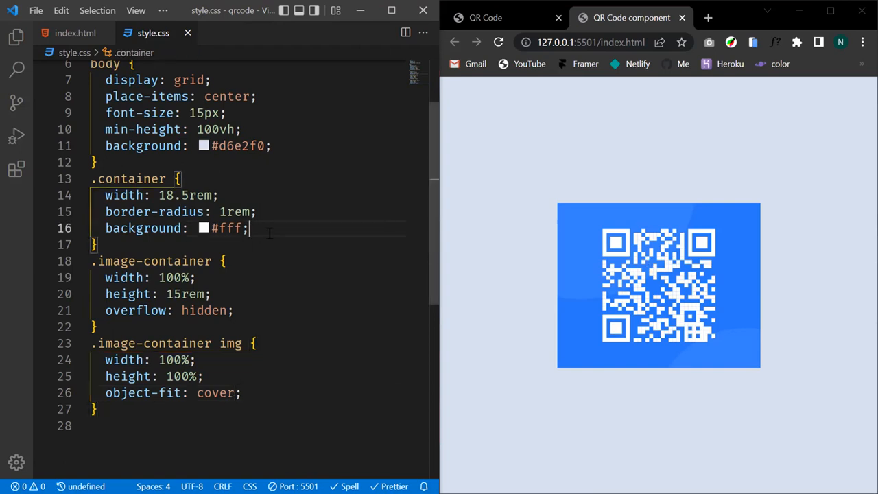
# - Give .container padding 1rem 1rem 2rem and .image-container a 0.5rem border radius
pyautogui.write('padding: 1;')
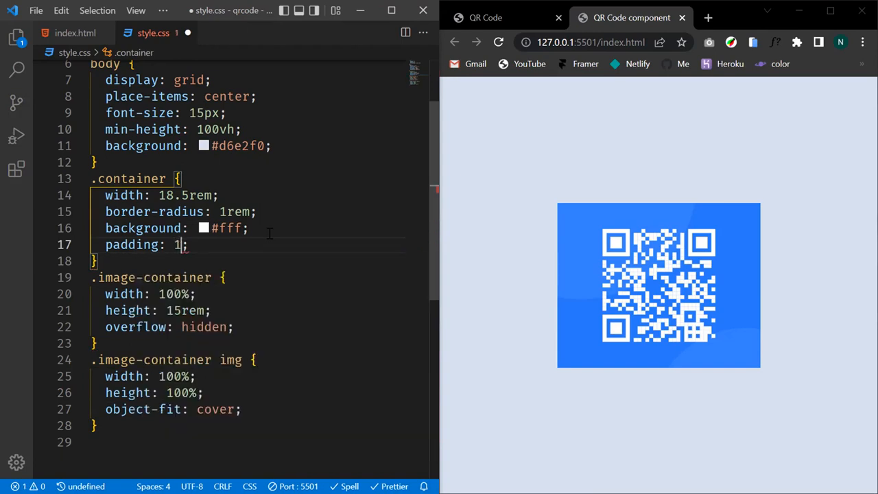
pyautogui.write('rem')
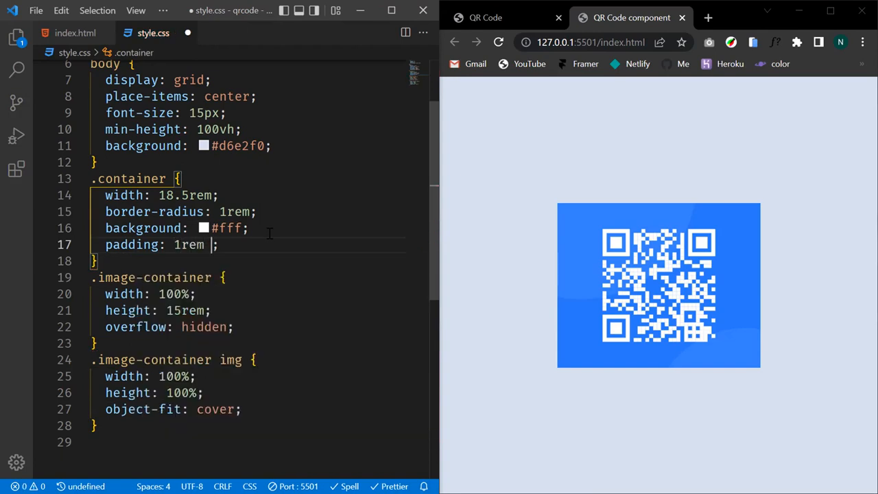
pyautogui.write('1rem 2rem')
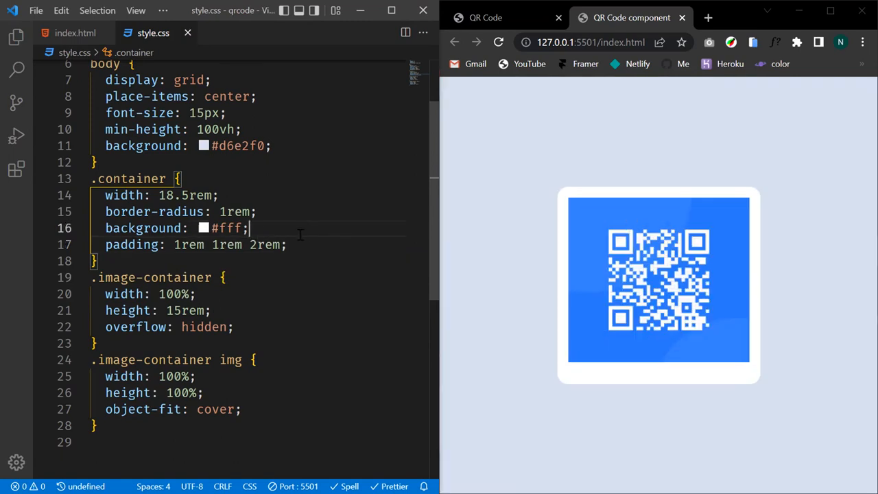
pyautogui.scroll(-3)
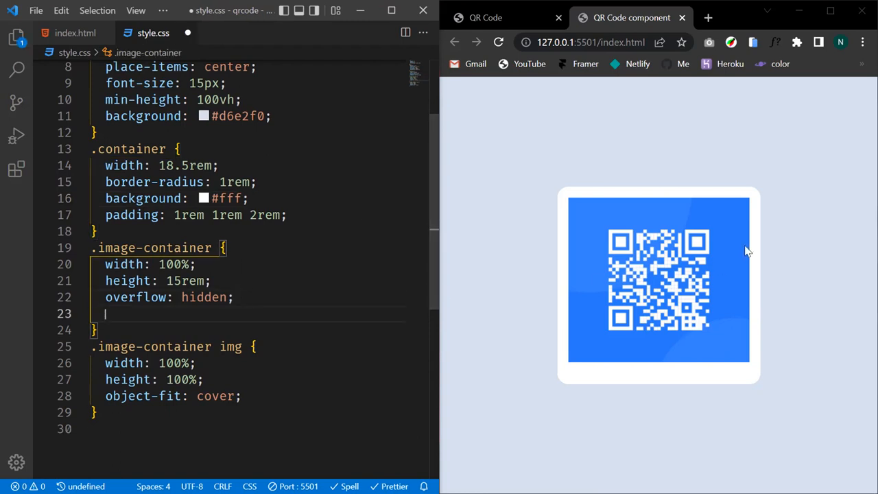
pyautogui.write('bo')
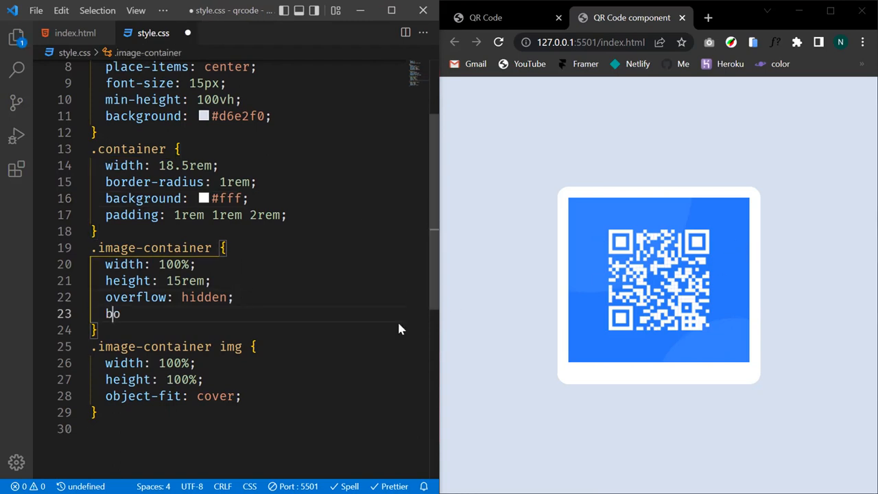
pyautogui.write('rder-radius: 0%;')
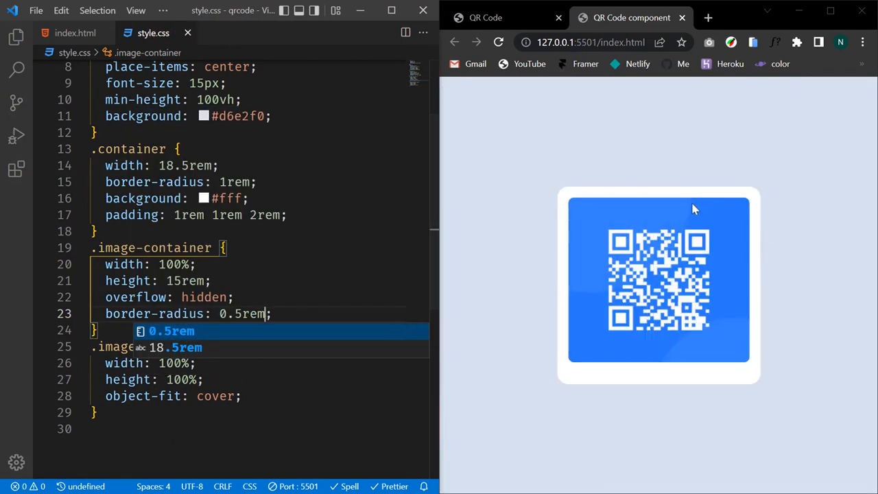
pyautogui.moveTo(577, 351)
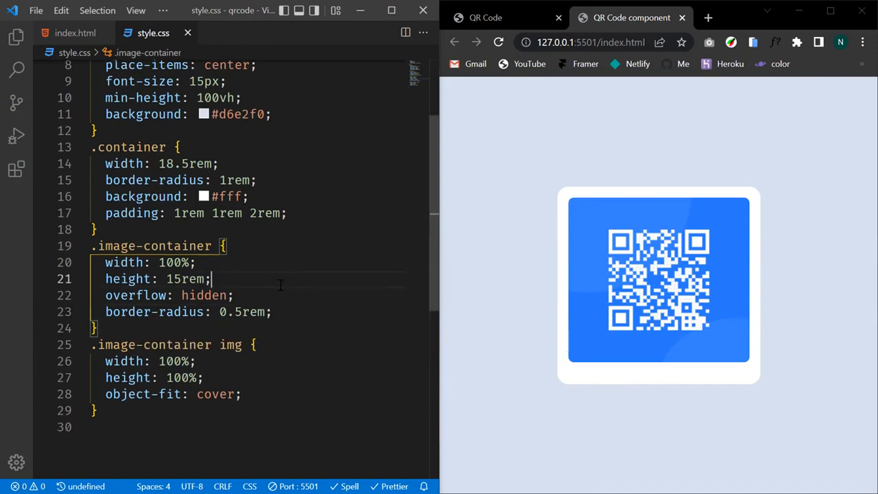
pyautogui.scroll(-3)
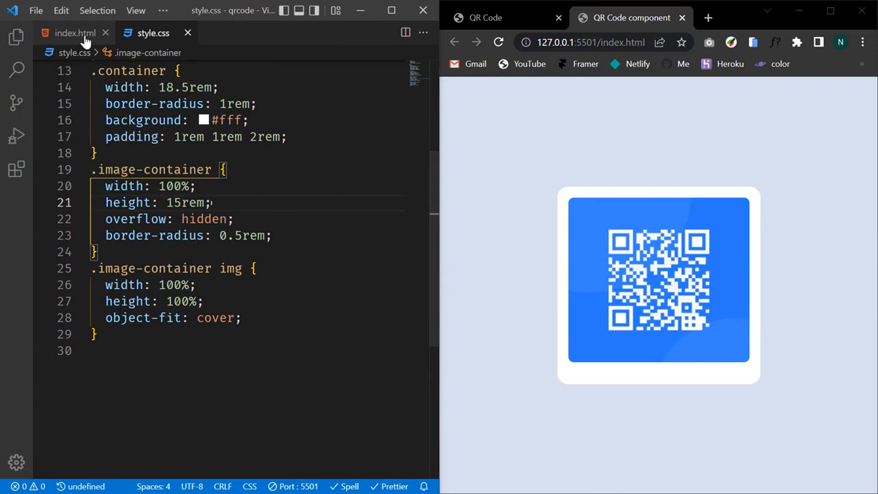
# - In index.html, add a content div with an h2 heading and a description paragraph
pyautogui.click(72, 32)
pyautogui.write('<div class="content"></div>')
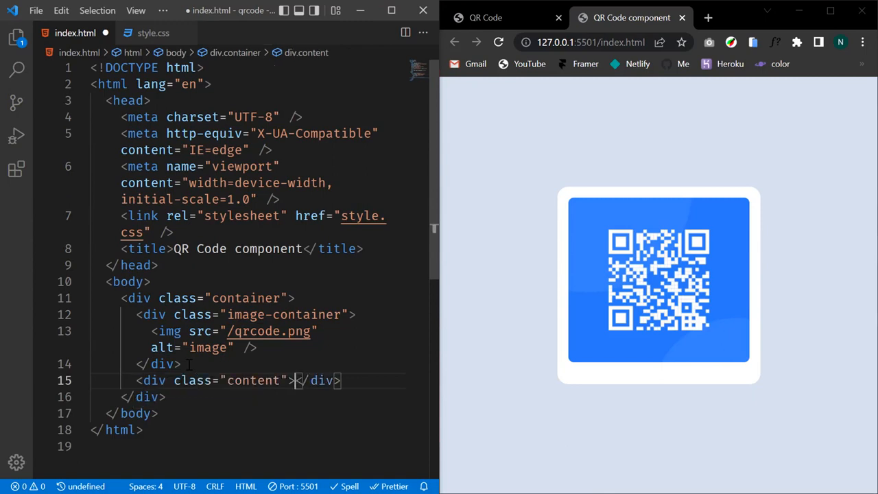
pyautogui.write('h2')
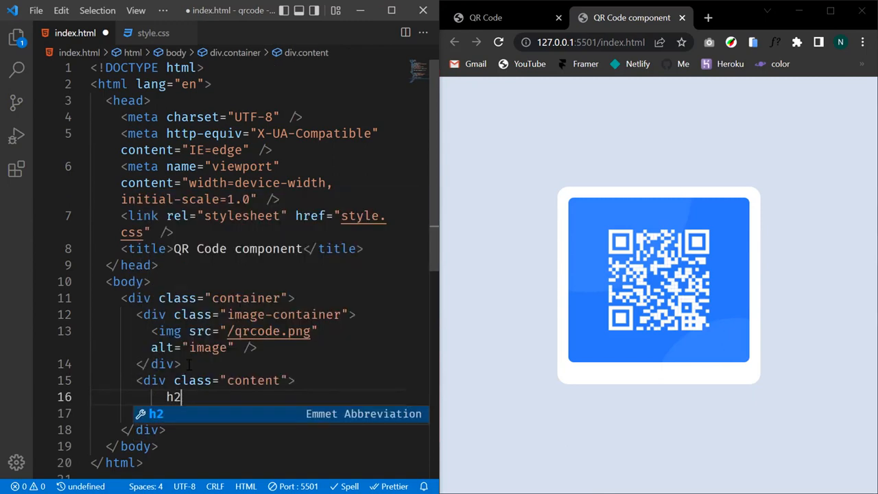
pyautogui.press('Tab')
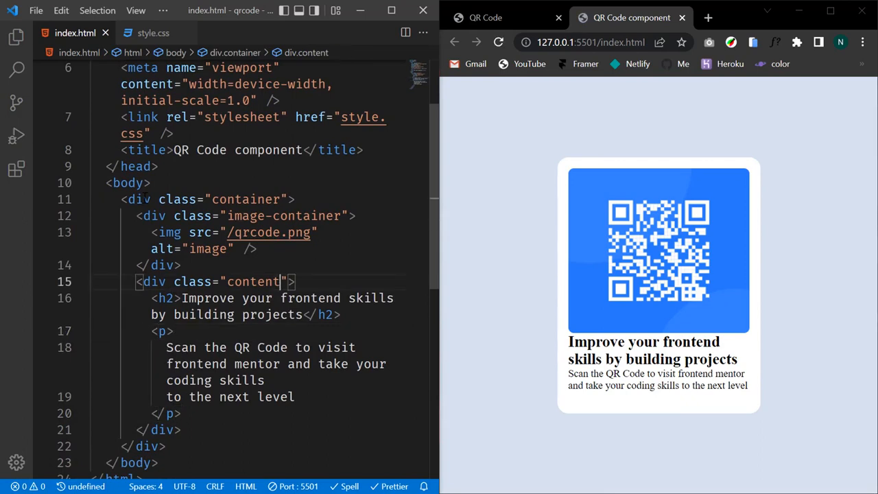
pyautogui.click(154, 32)
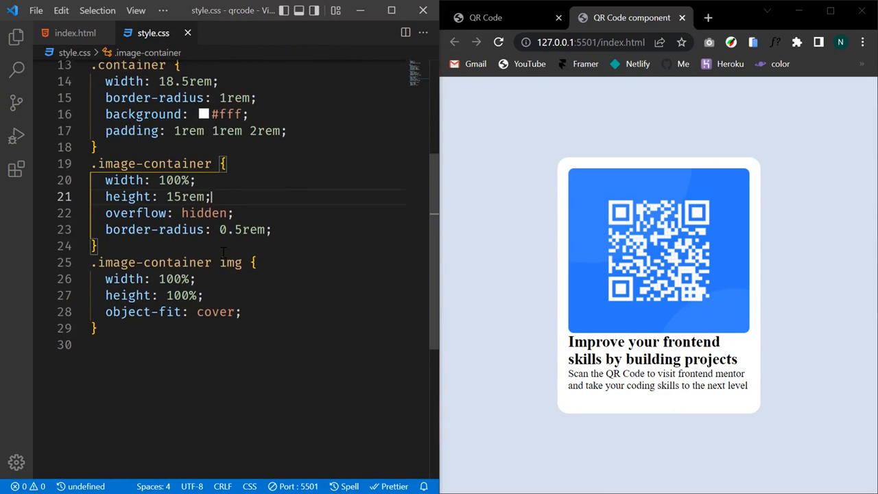
# - Center .content text, color h2 #1f3251 with 1rem bottom margin, paragraph #7b879d
pyautogui.write('.content {')
pyautogui.write('tex')
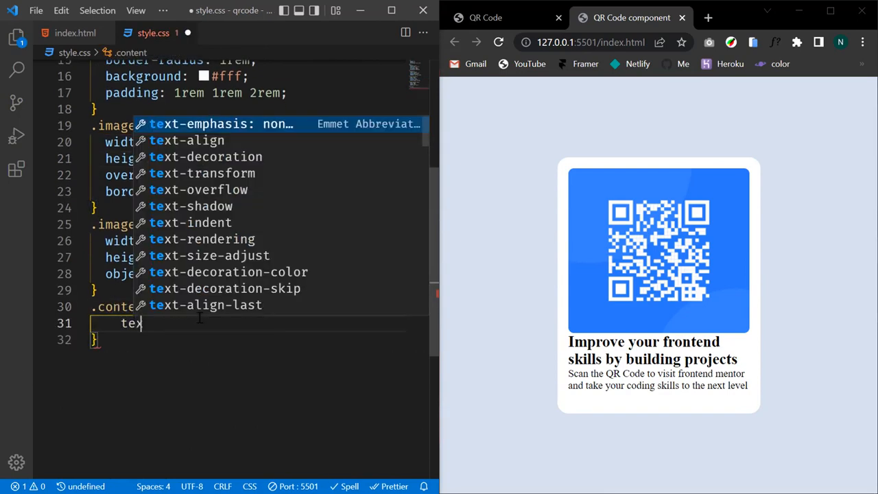
pyautogui.write('-align: cneter;')
pyautogui.write('color:#')
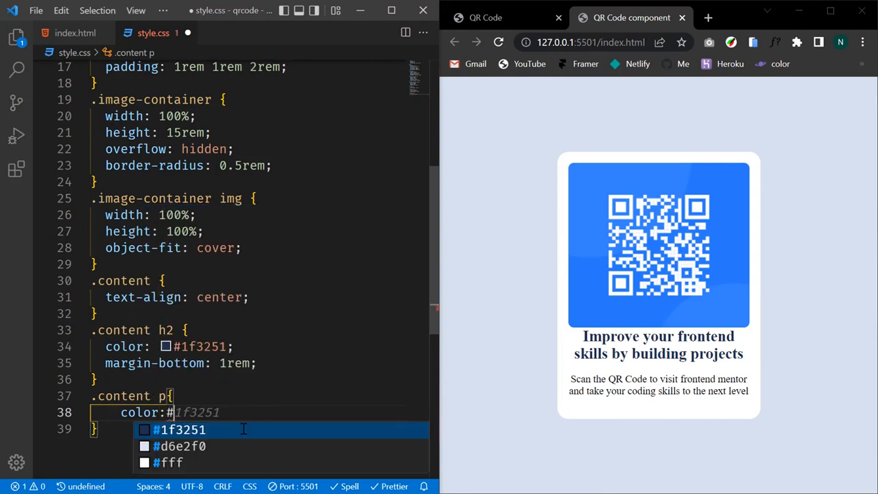
pyautogui.write('7b8')
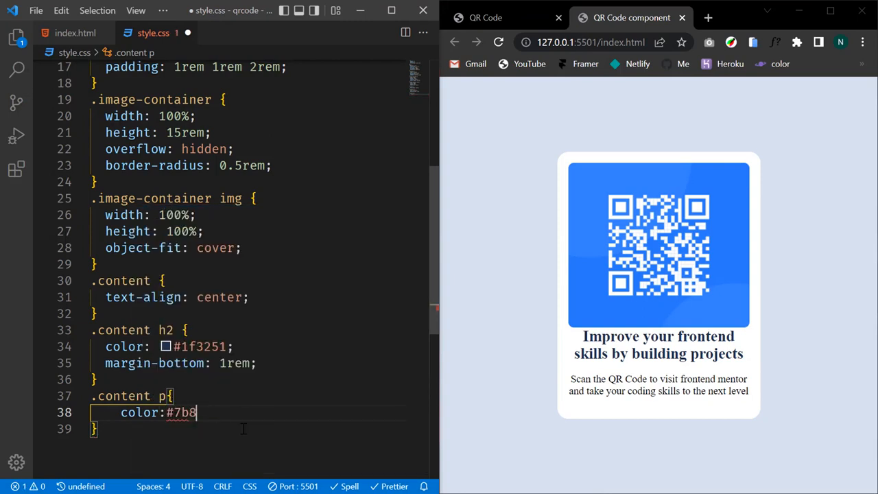
pyautogui.write('79d')
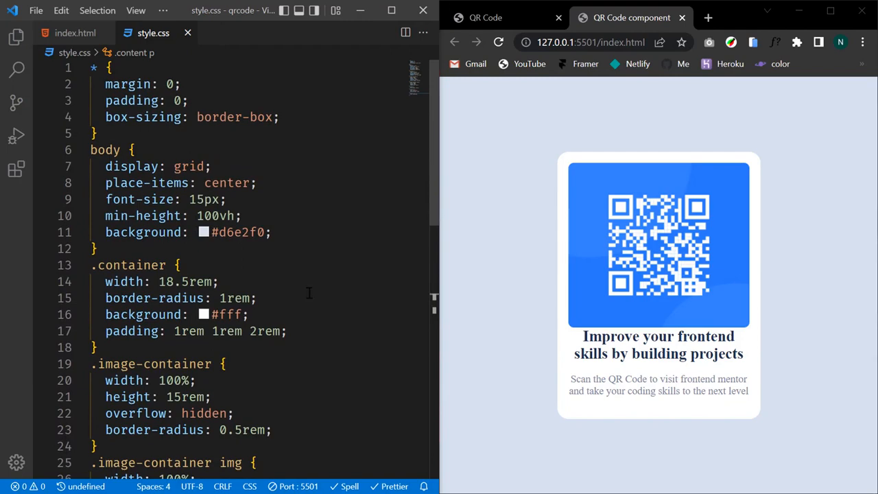
# - Add font-family: 'outfit', 'sans-serif' to the body rule
pyautogui.write("font-family: 'outfit',;")
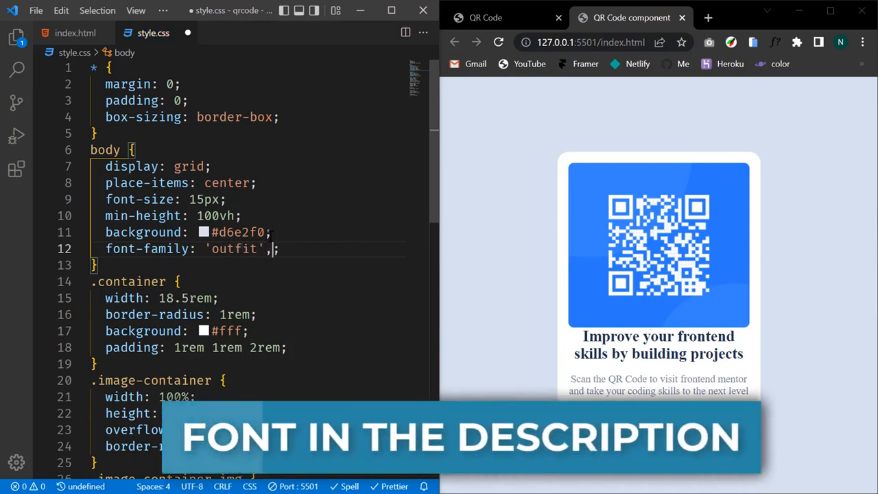
pyautogui.write("'sans-s")
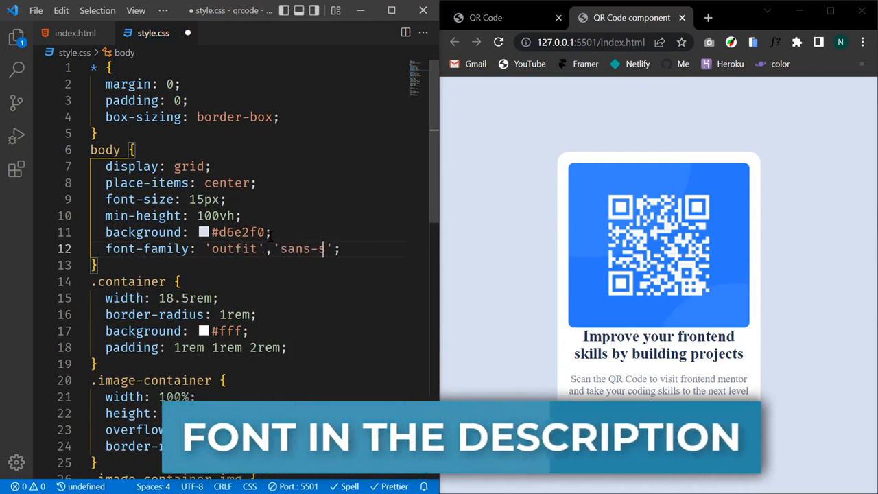
pyautogui.write('erif')
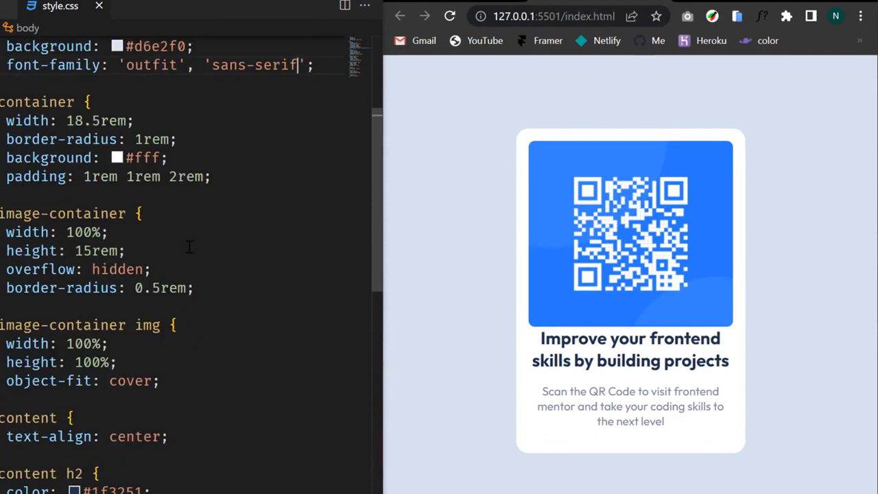
# - Show the QR card page in Chrome's mobile simulator on an iPhone frame
pyautogui.scroll(-3)
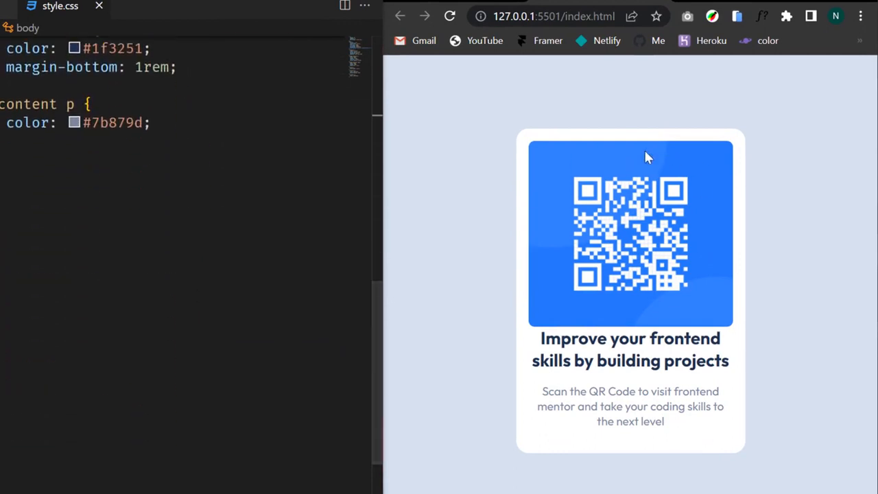
pyautogui.moveTo(700, 86)
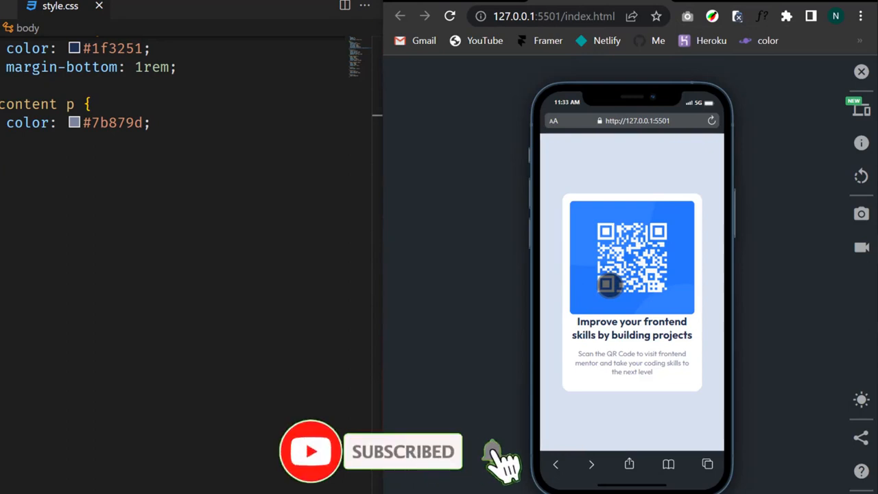
pyautogui.click(491, 463)
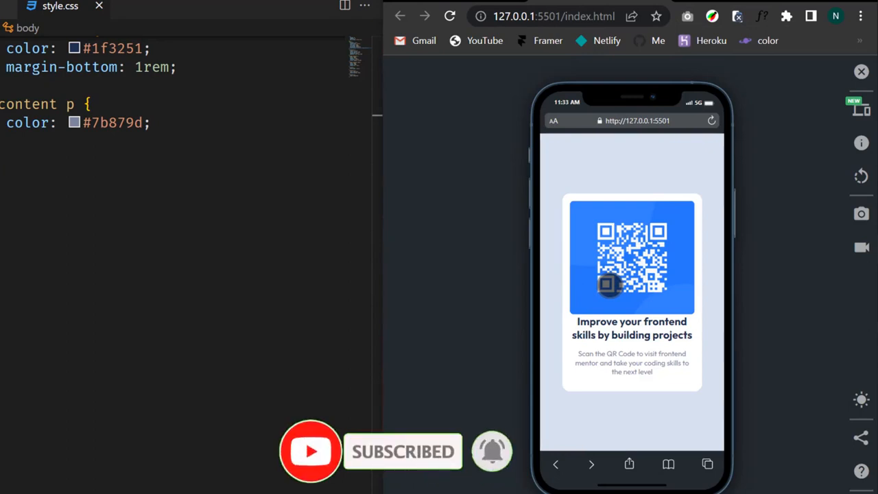